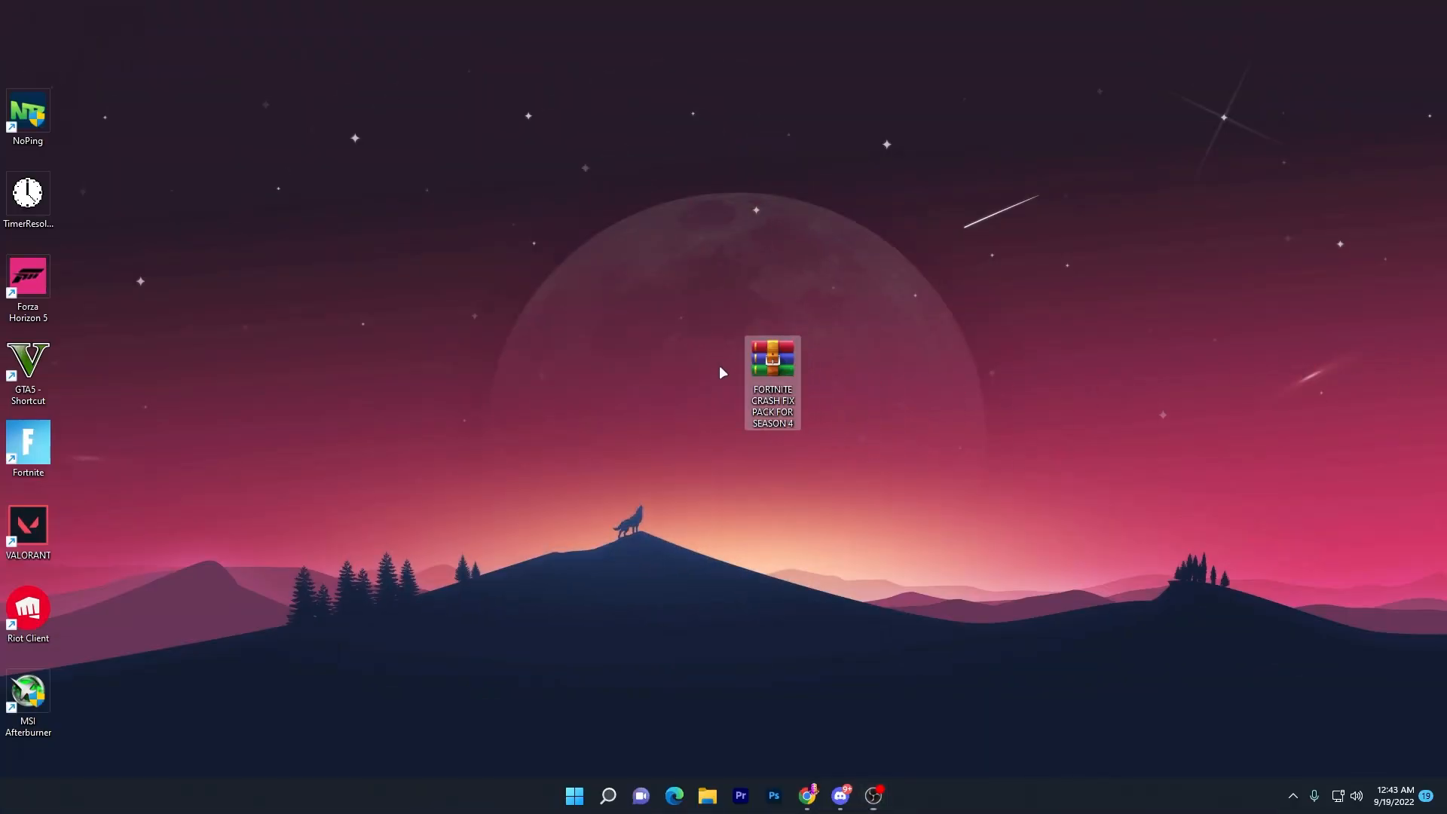
mouse_move(831, 453)
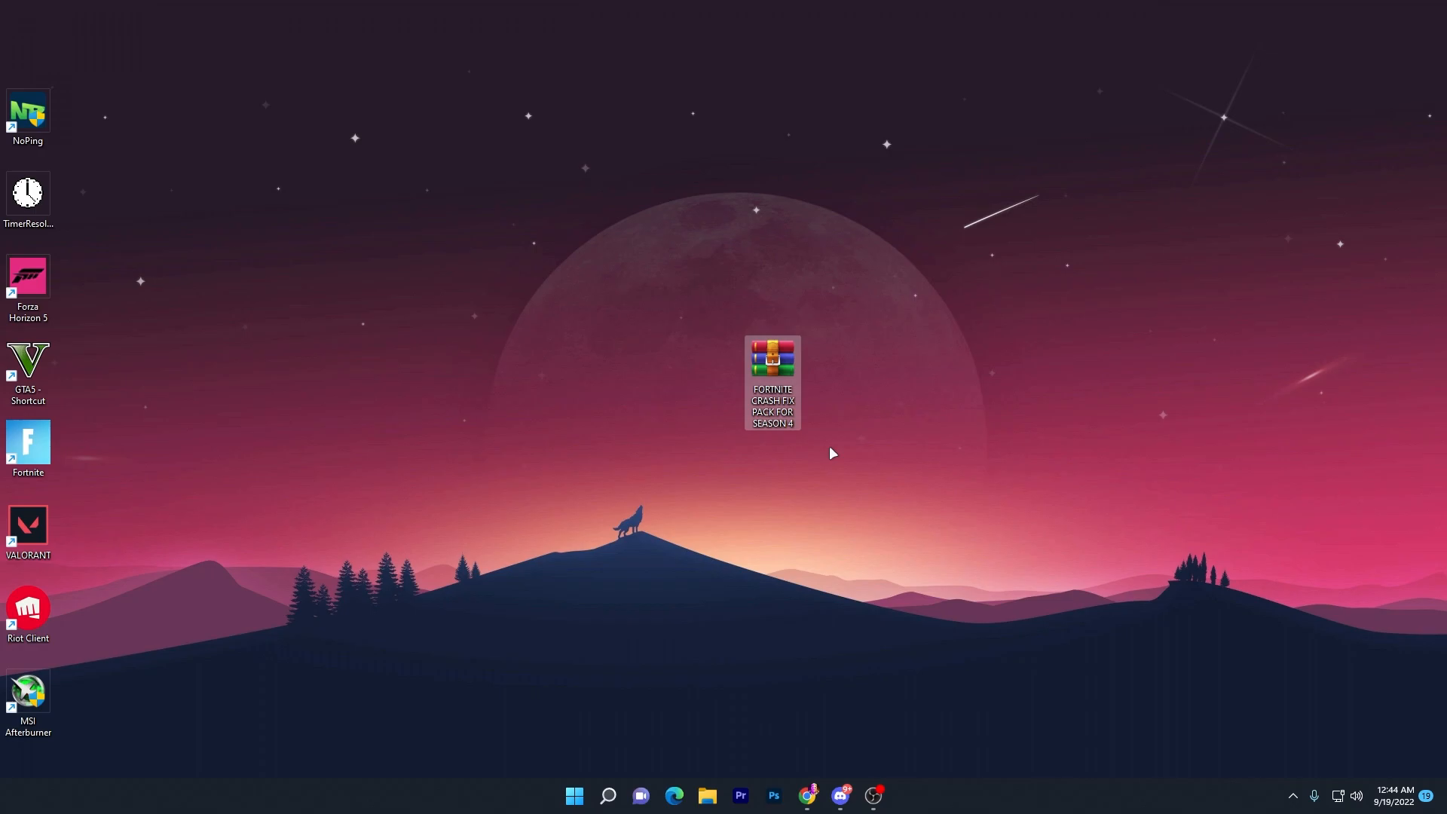
- Open the crash fix archive, browse the fix pack folder, dismiss the license nag and close WinRAR
double_click(772, 360)
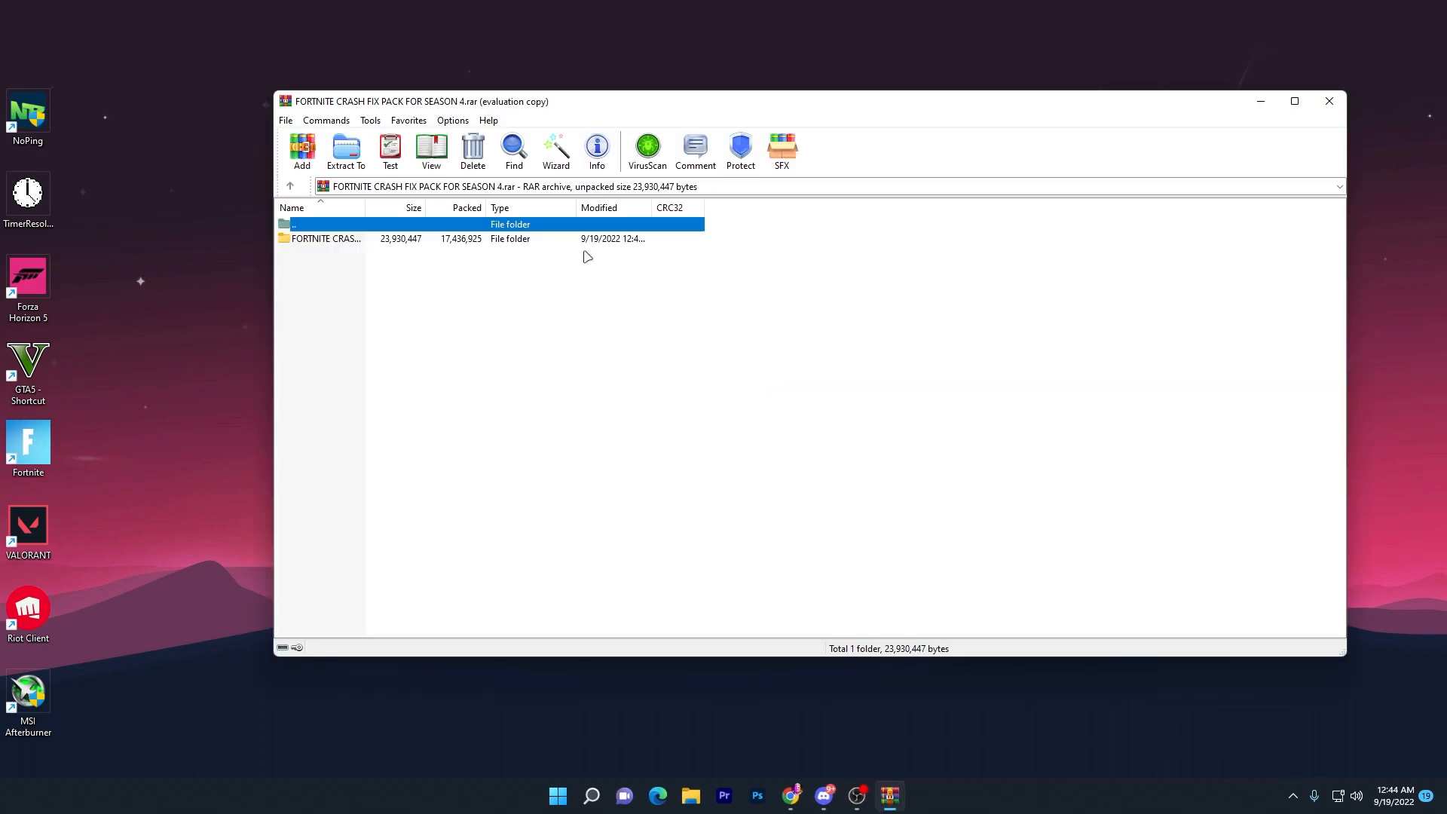
double_click(325, 238)
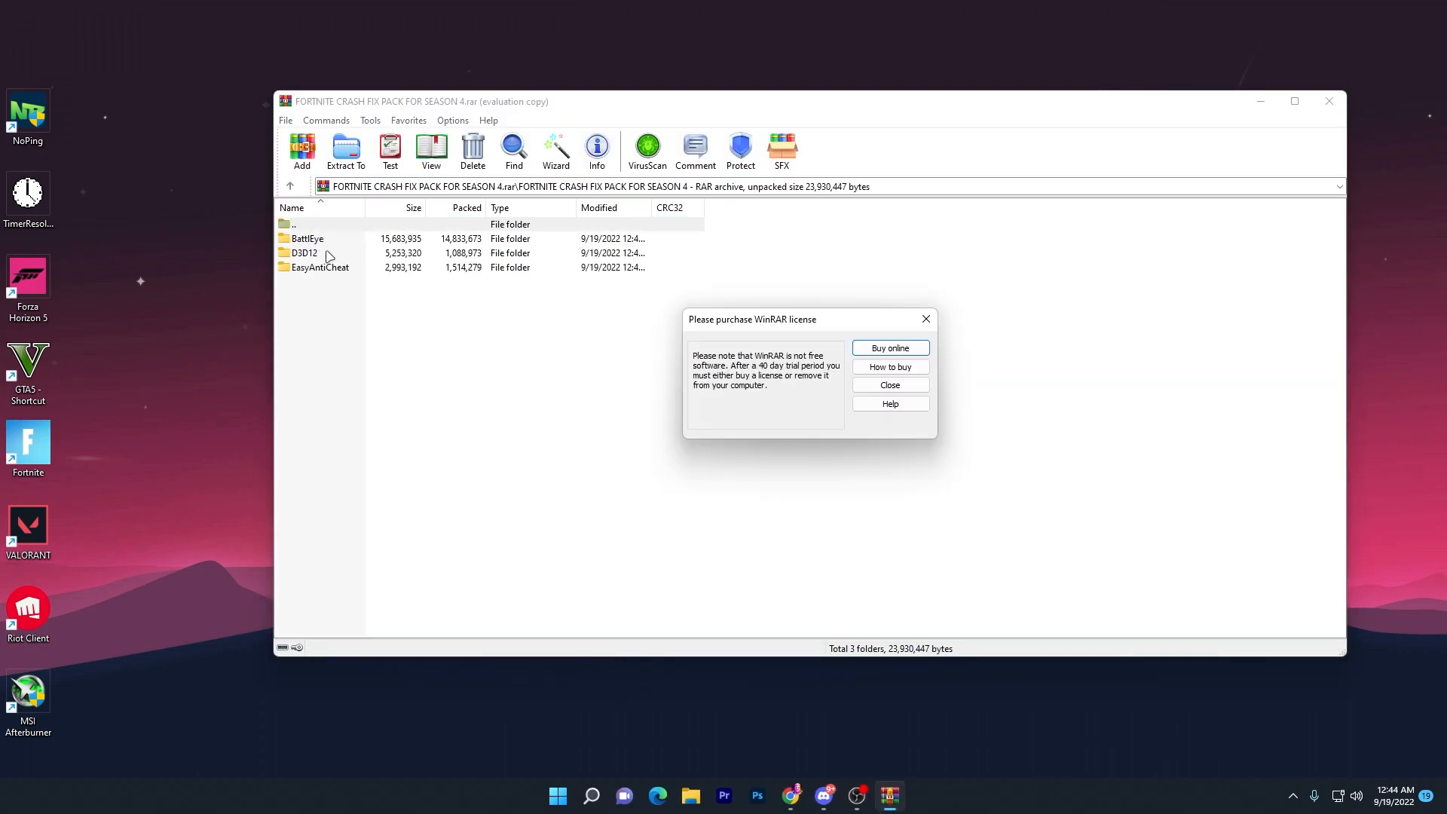
left_click(888, 385)
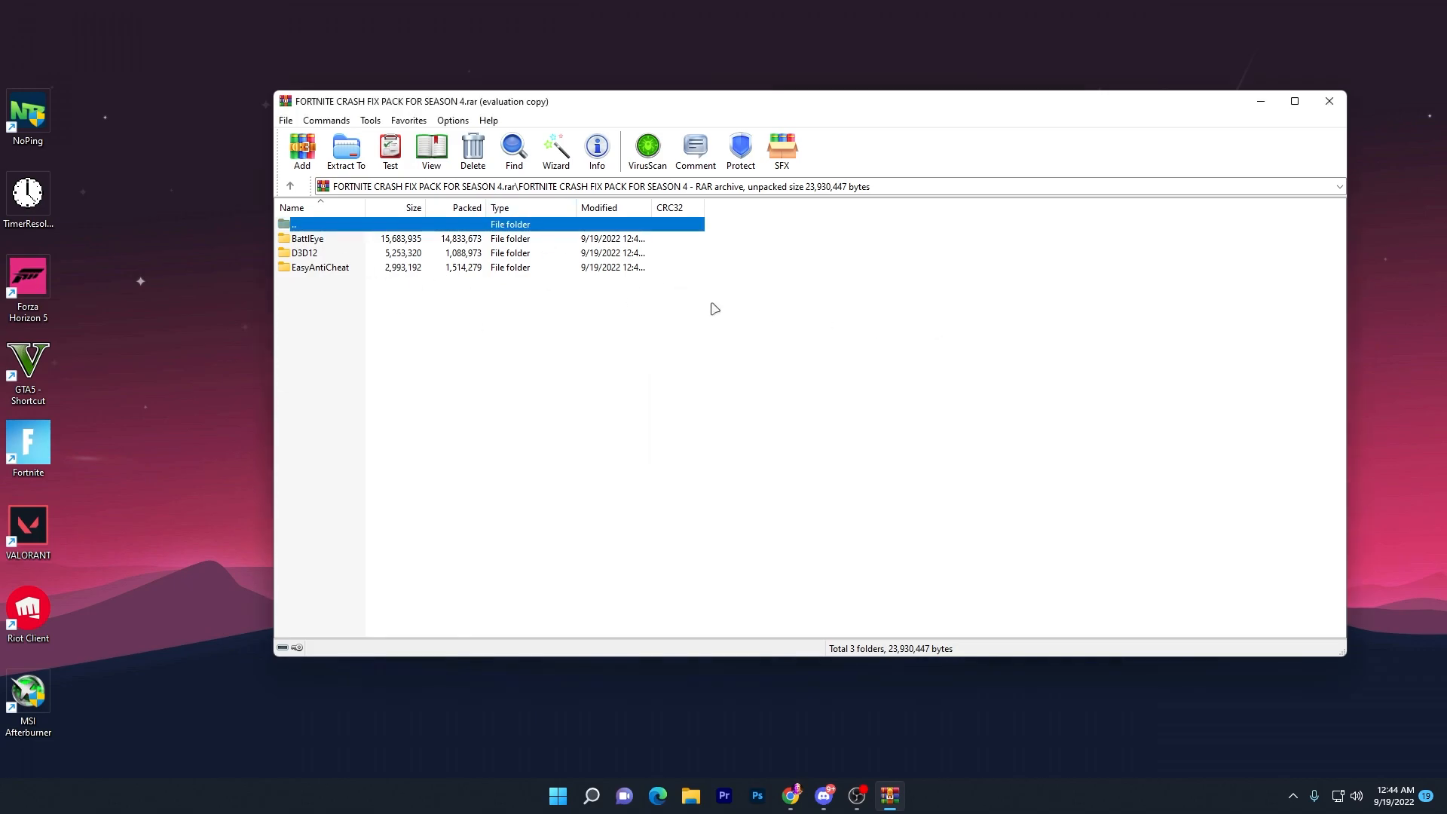
left_click(1328, 100)
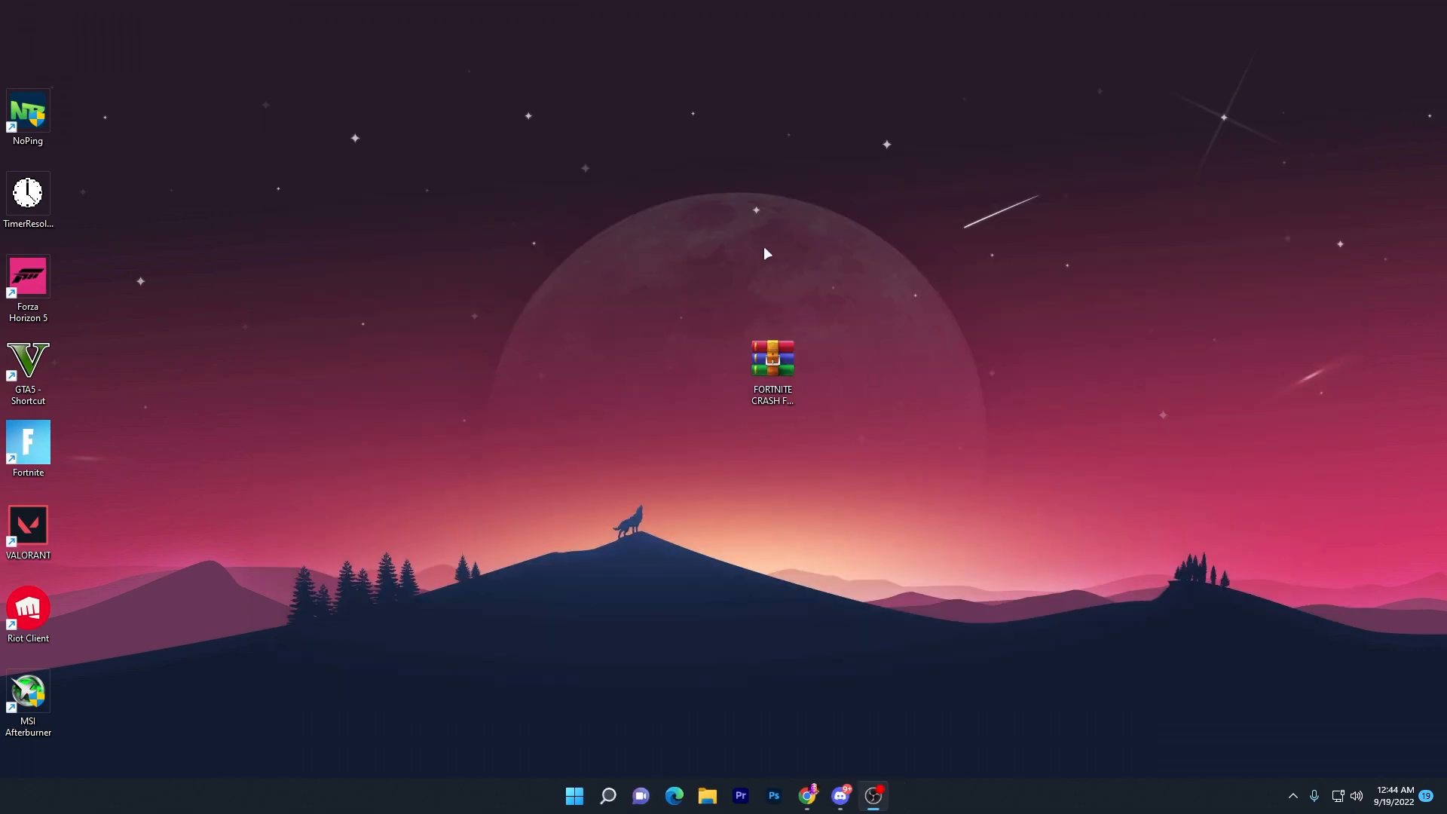
mouse_move(833, 380)
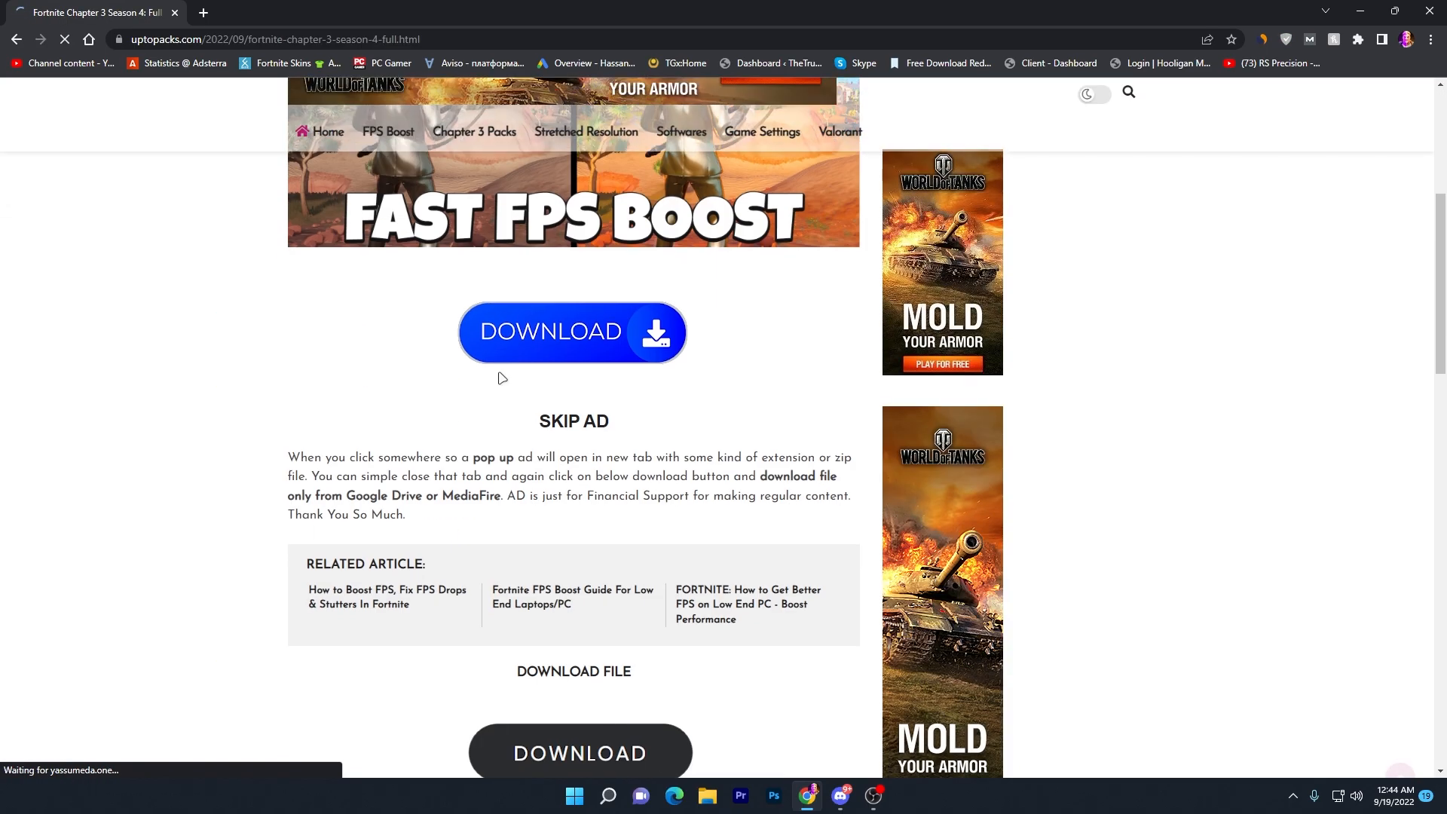
- Reopen the archive and extract FORTNITE CRASH FIX PACK FOR SEASON 4 onto the desktop
scroll("down", 3)
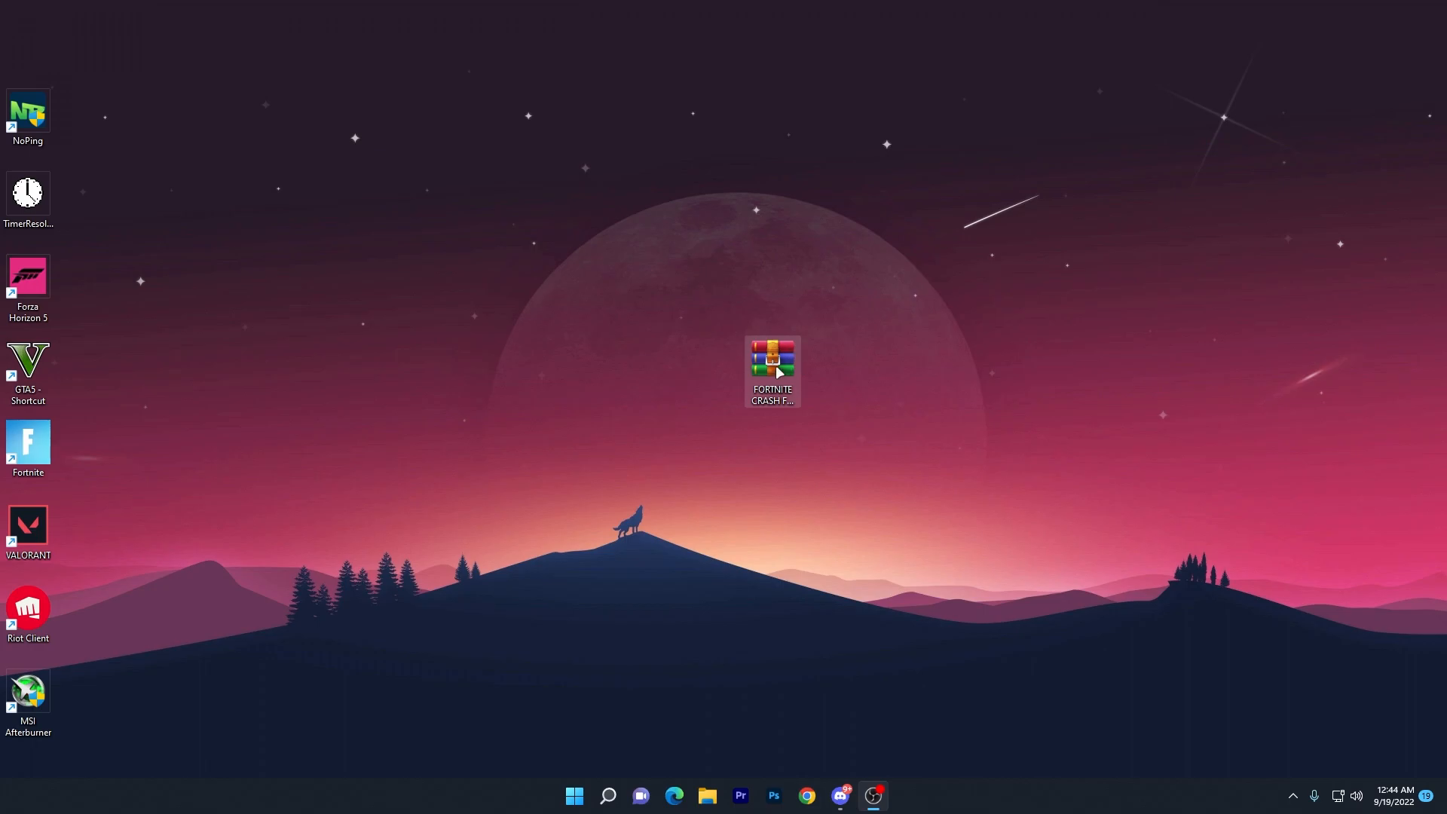
double_click(772, 369)
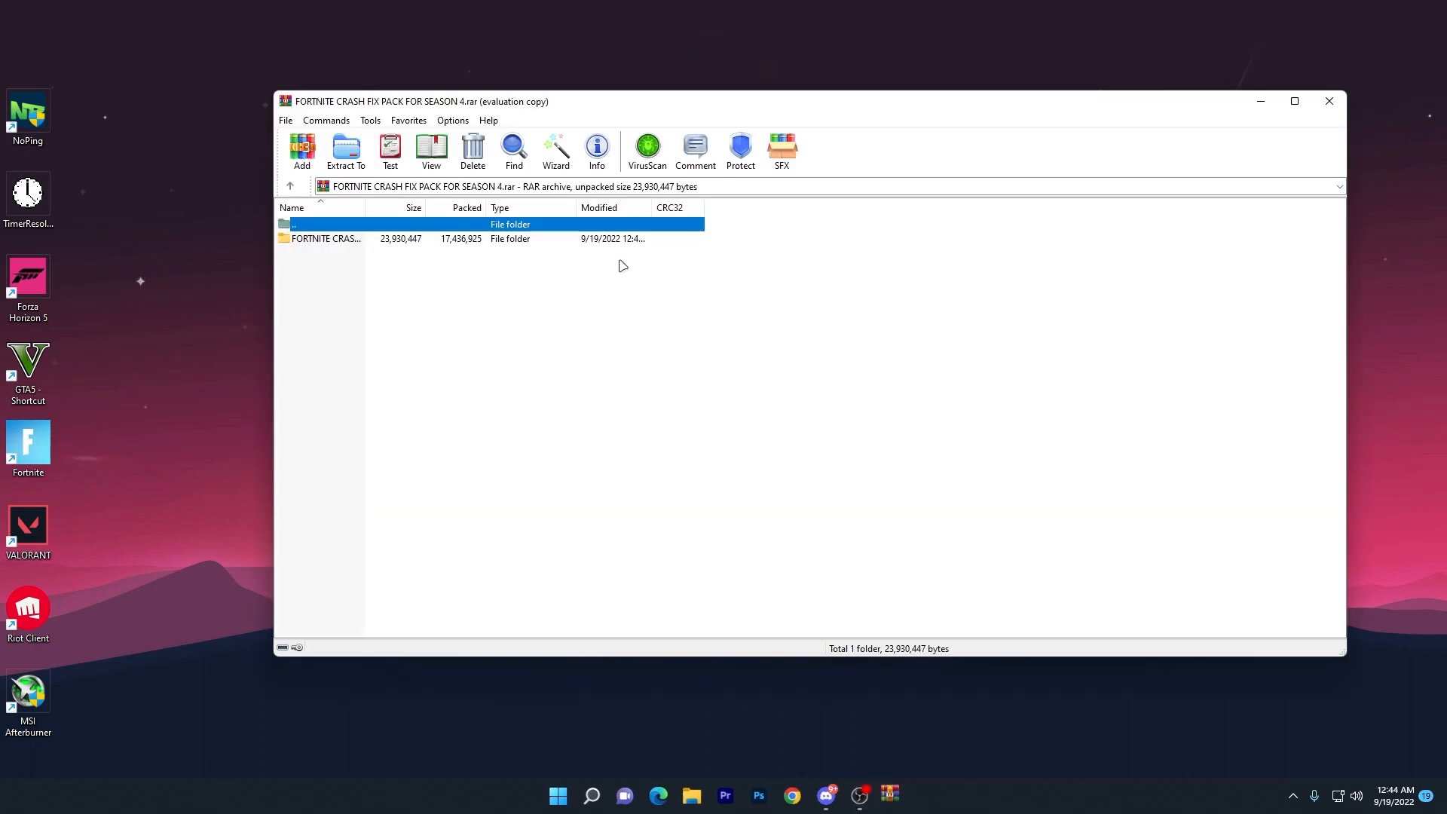
left_click(1328, 101)
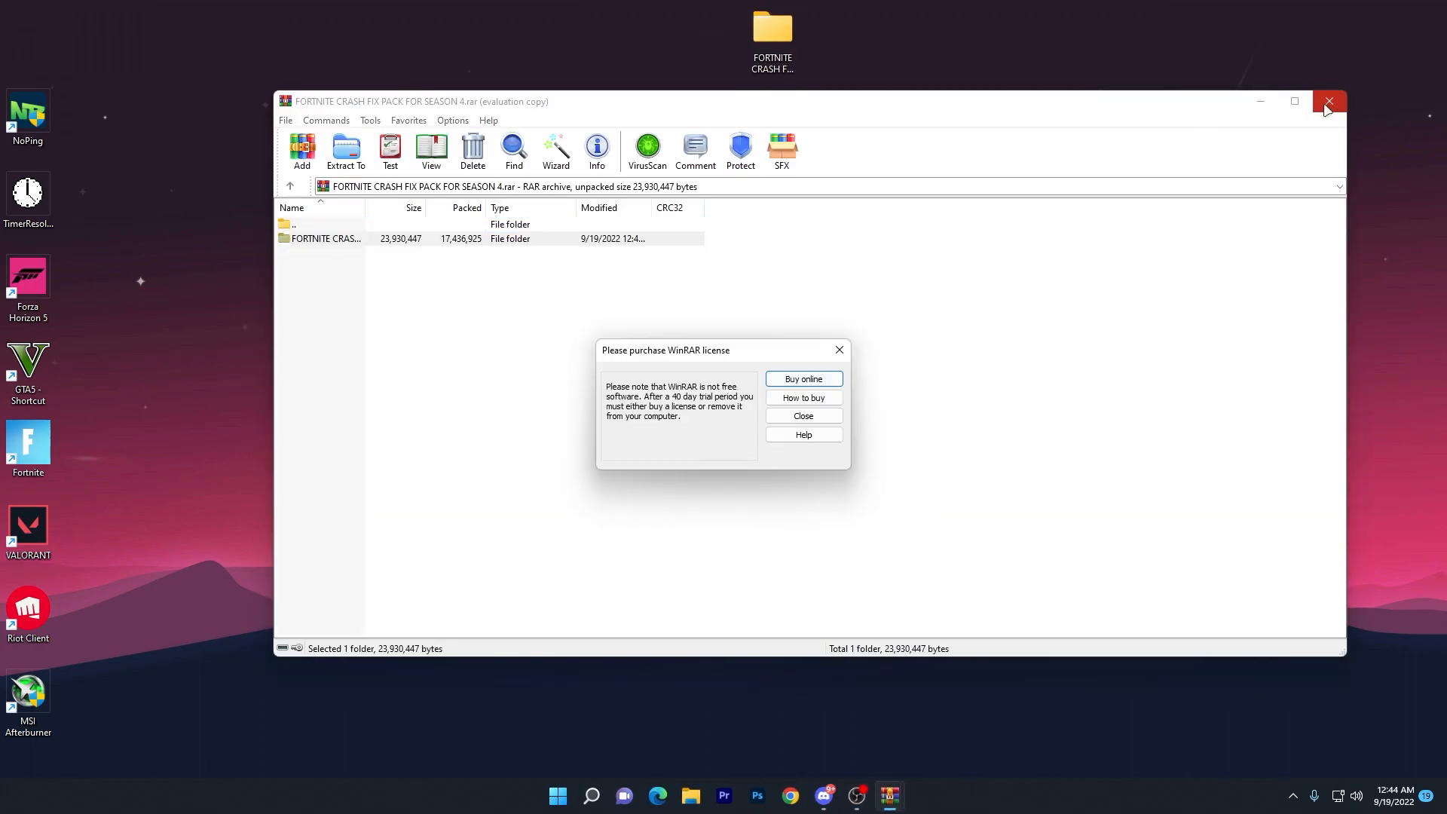
left_click(1328, 102)
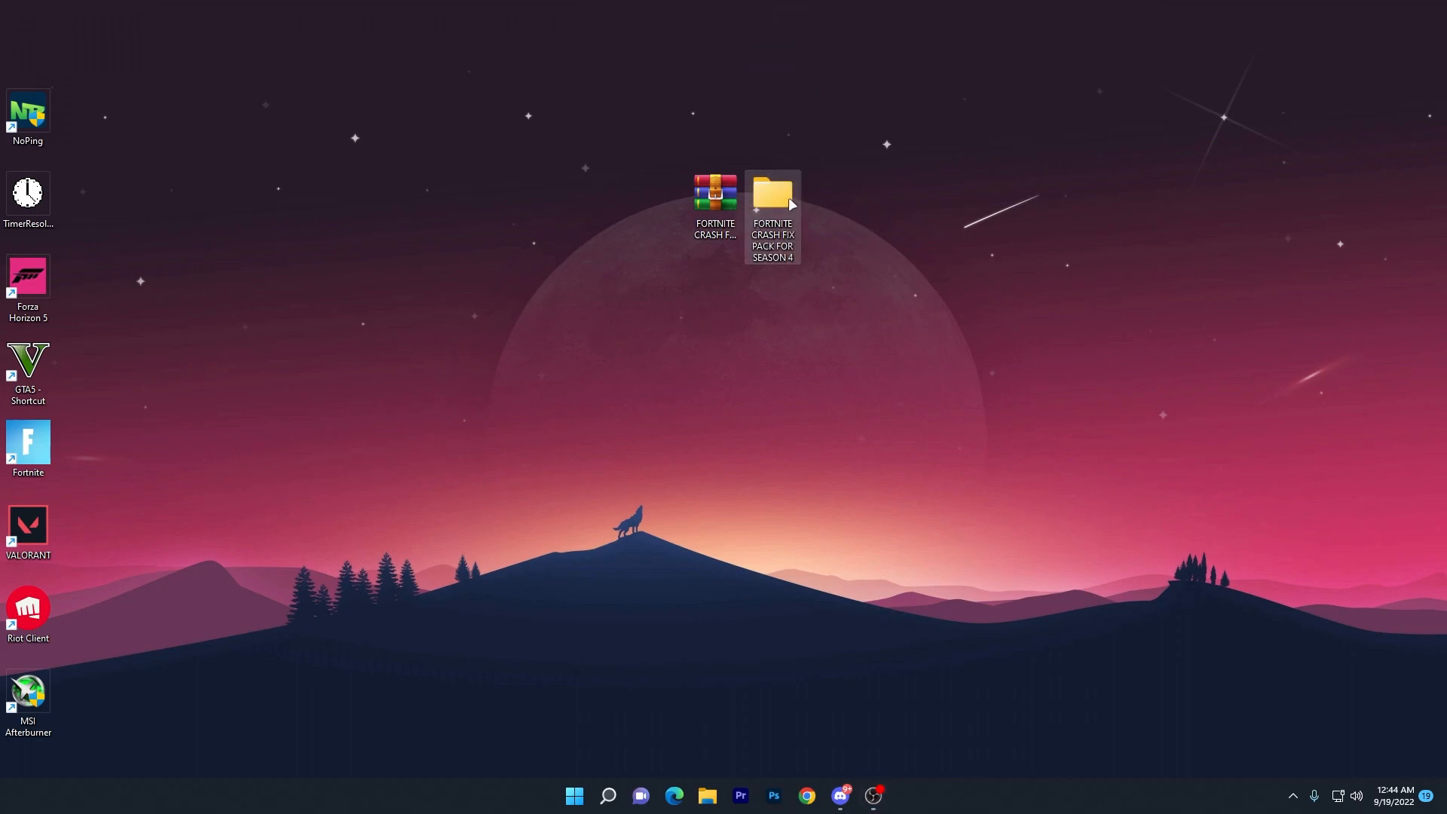
- Copy all three folders (BattlEye, D3D12, EasyAntiCheat) in the extracted fix pack, then switch to This PC
double_click(772, 194)
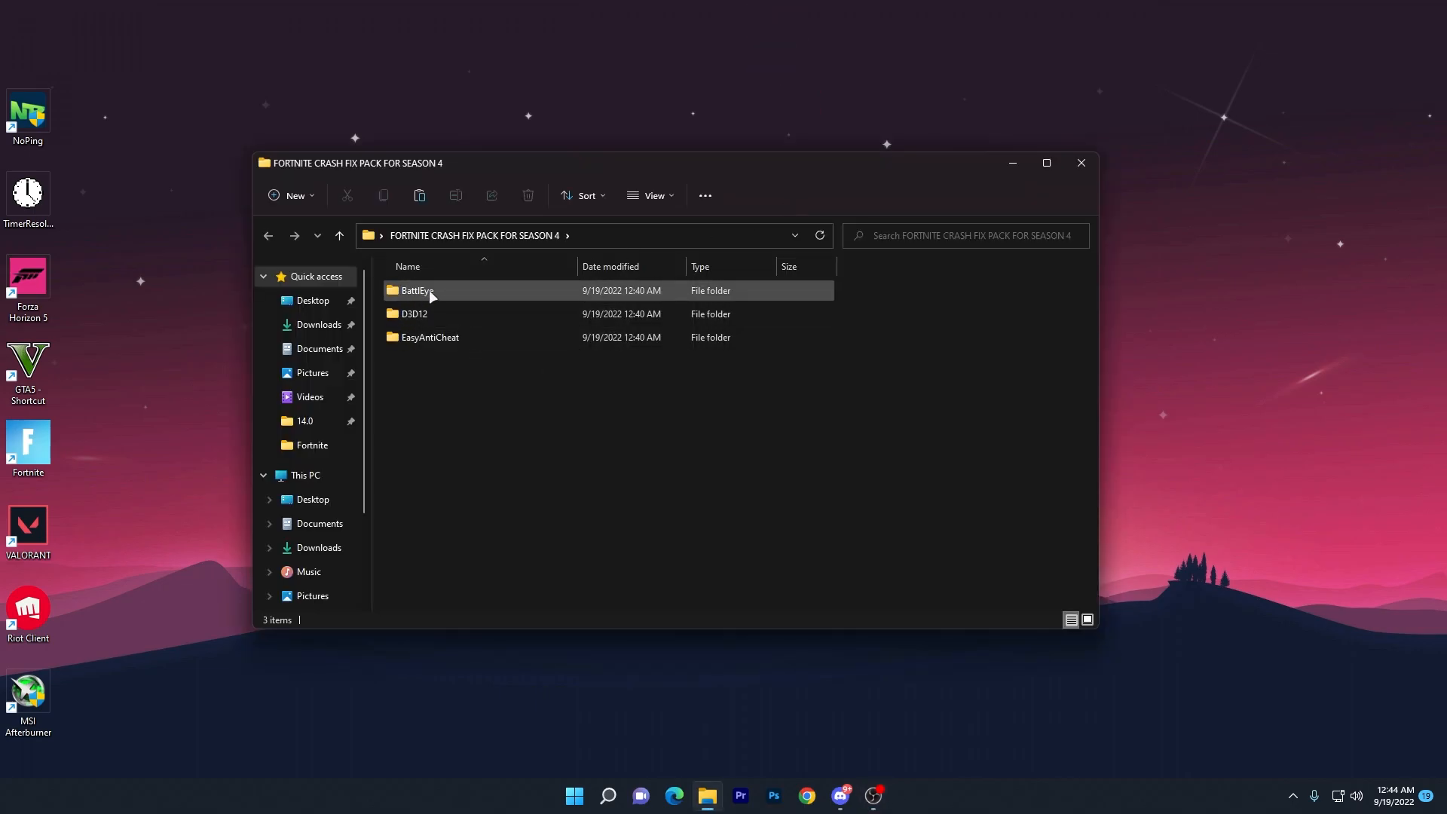
mouse_move(432, 314)
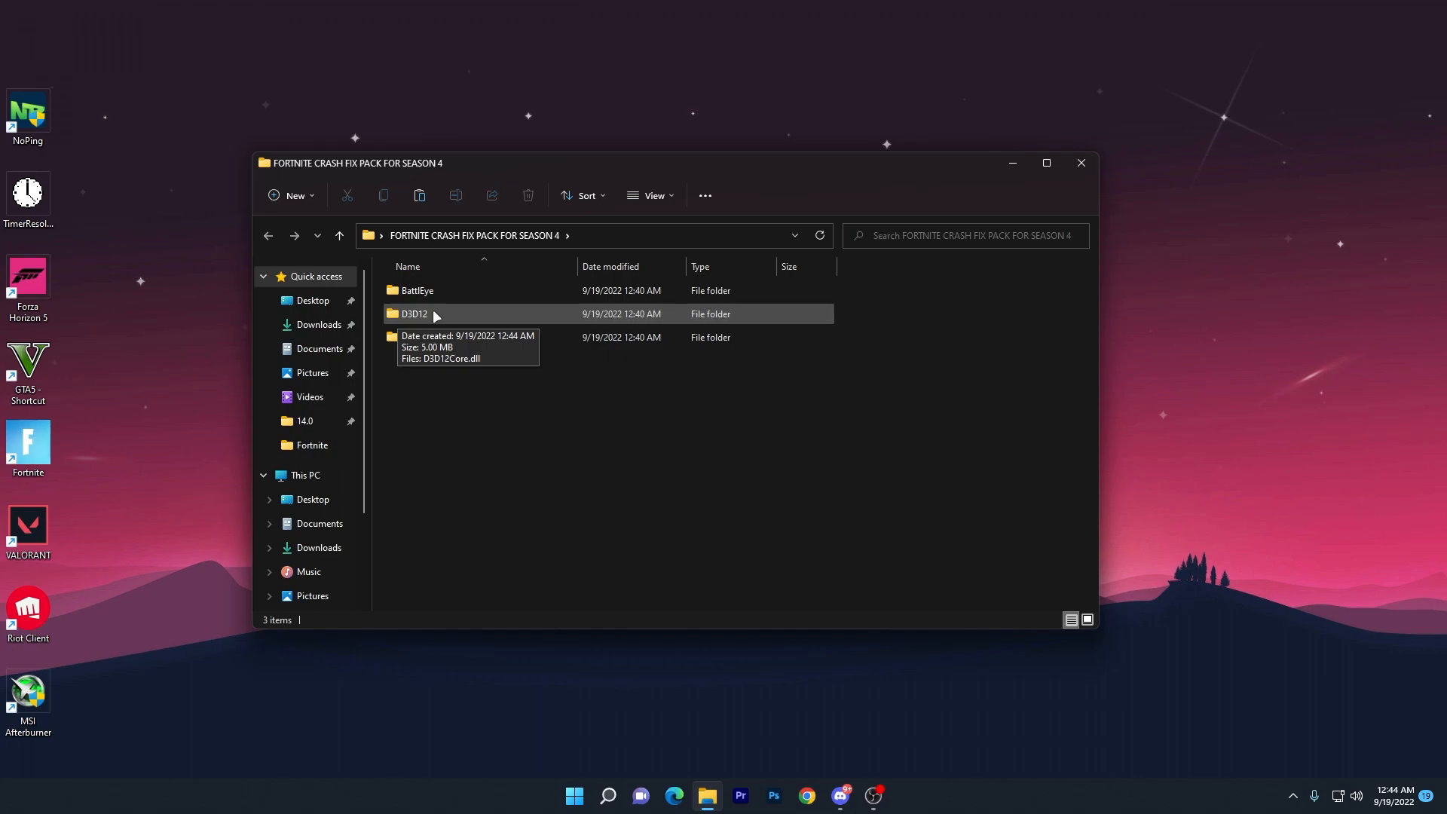
left_click(429, 337)
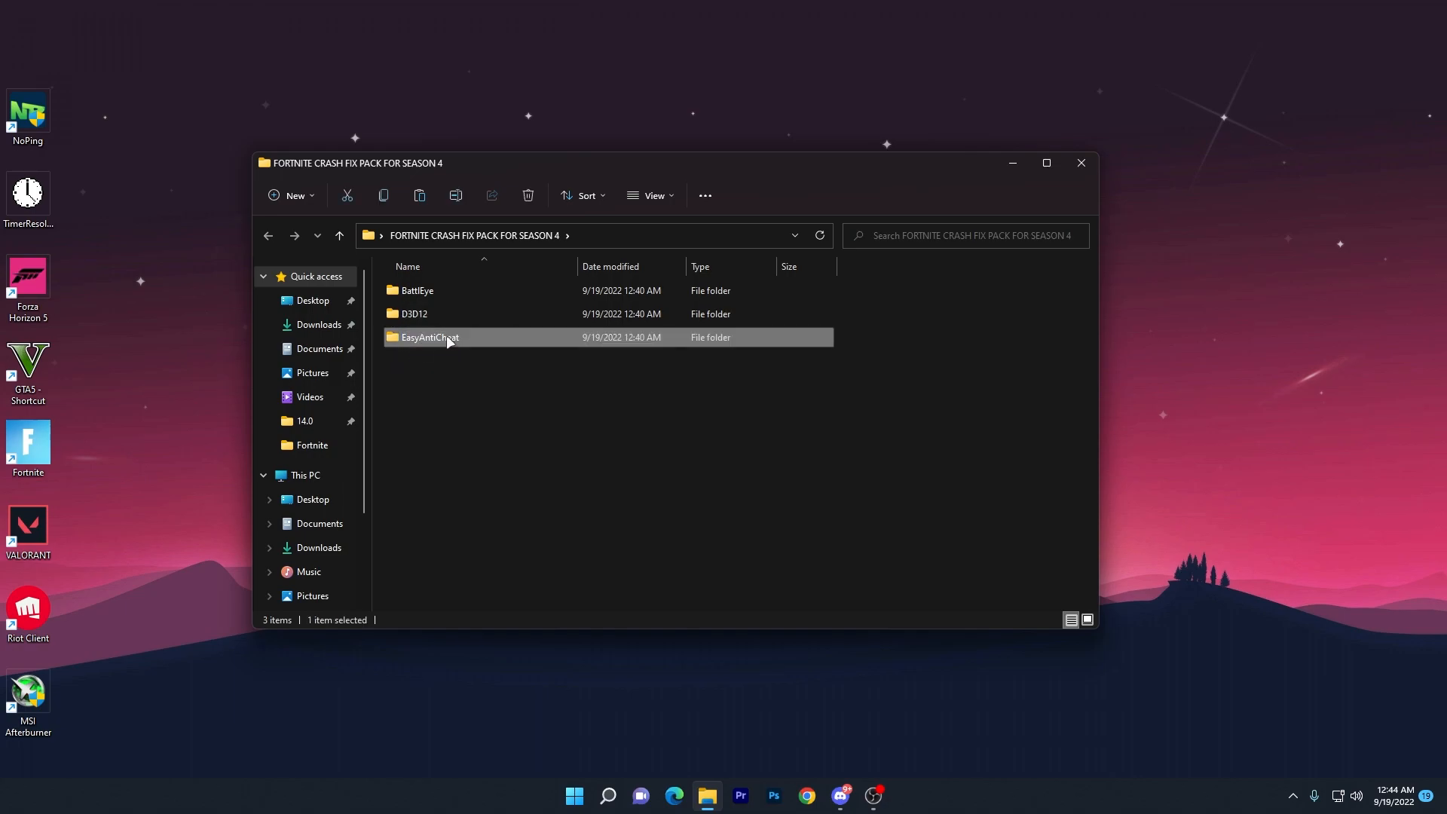
mouse_move(527, 502)
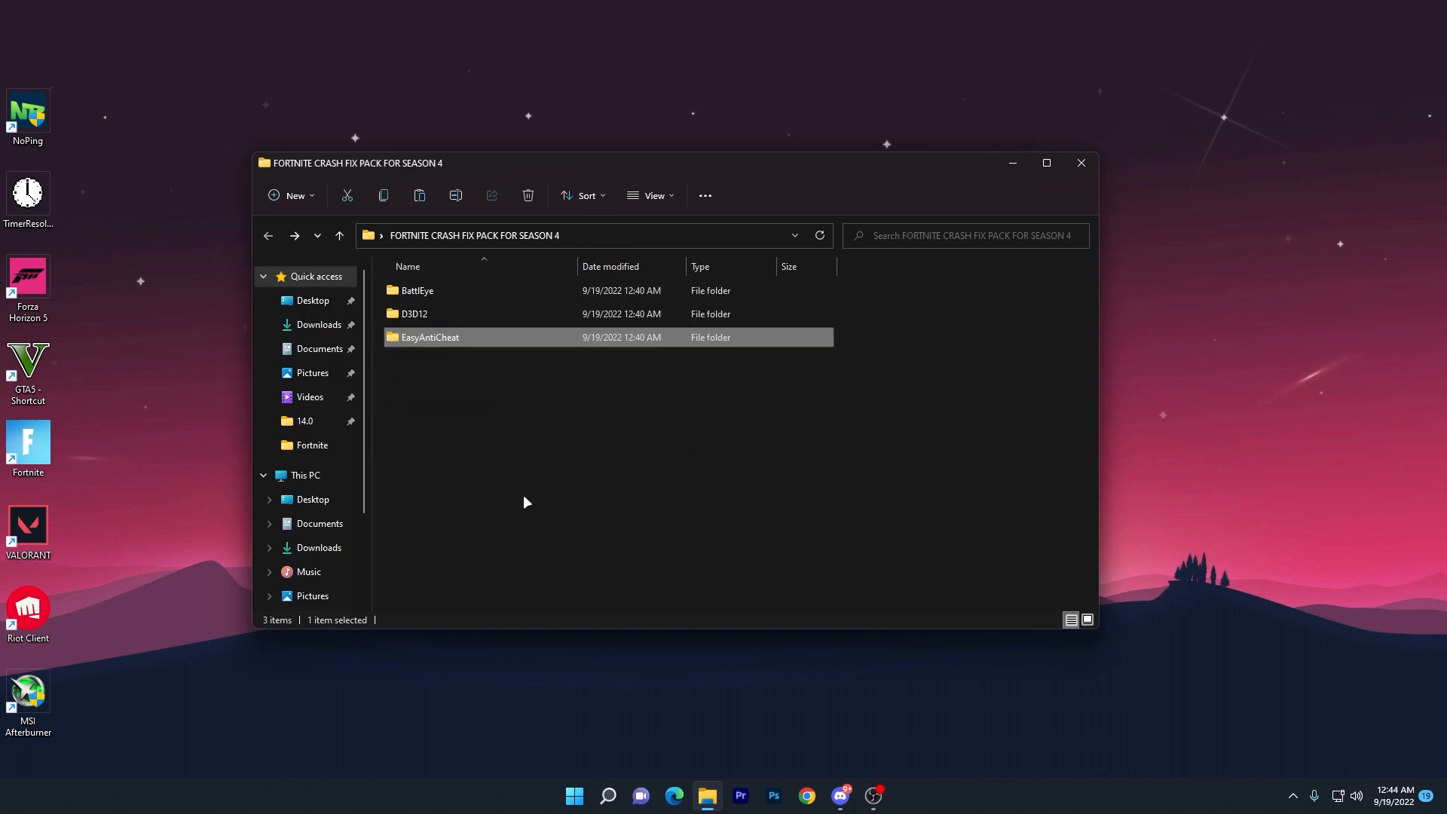
key("ctrl+a")
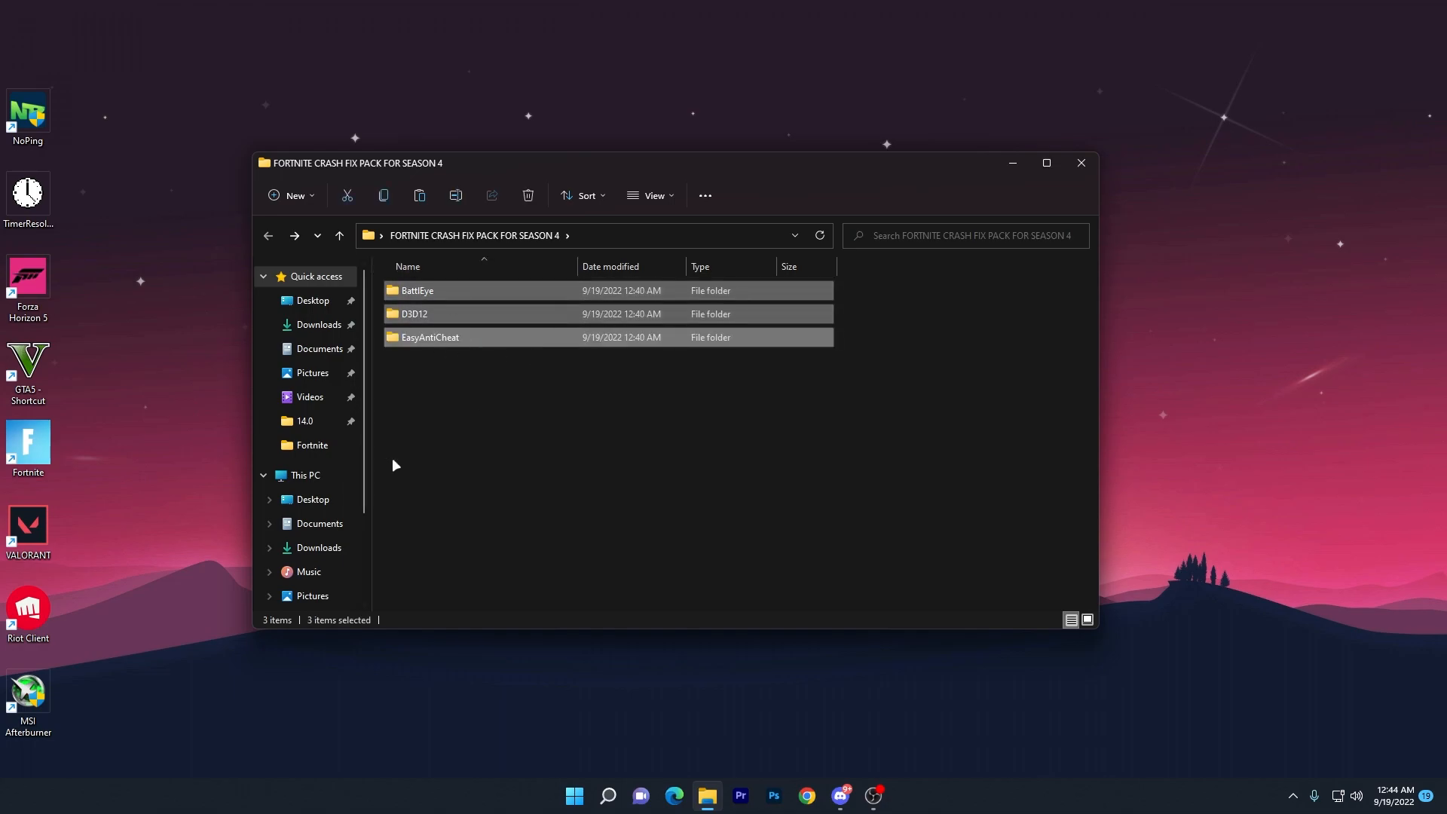
right_click(434, 302)
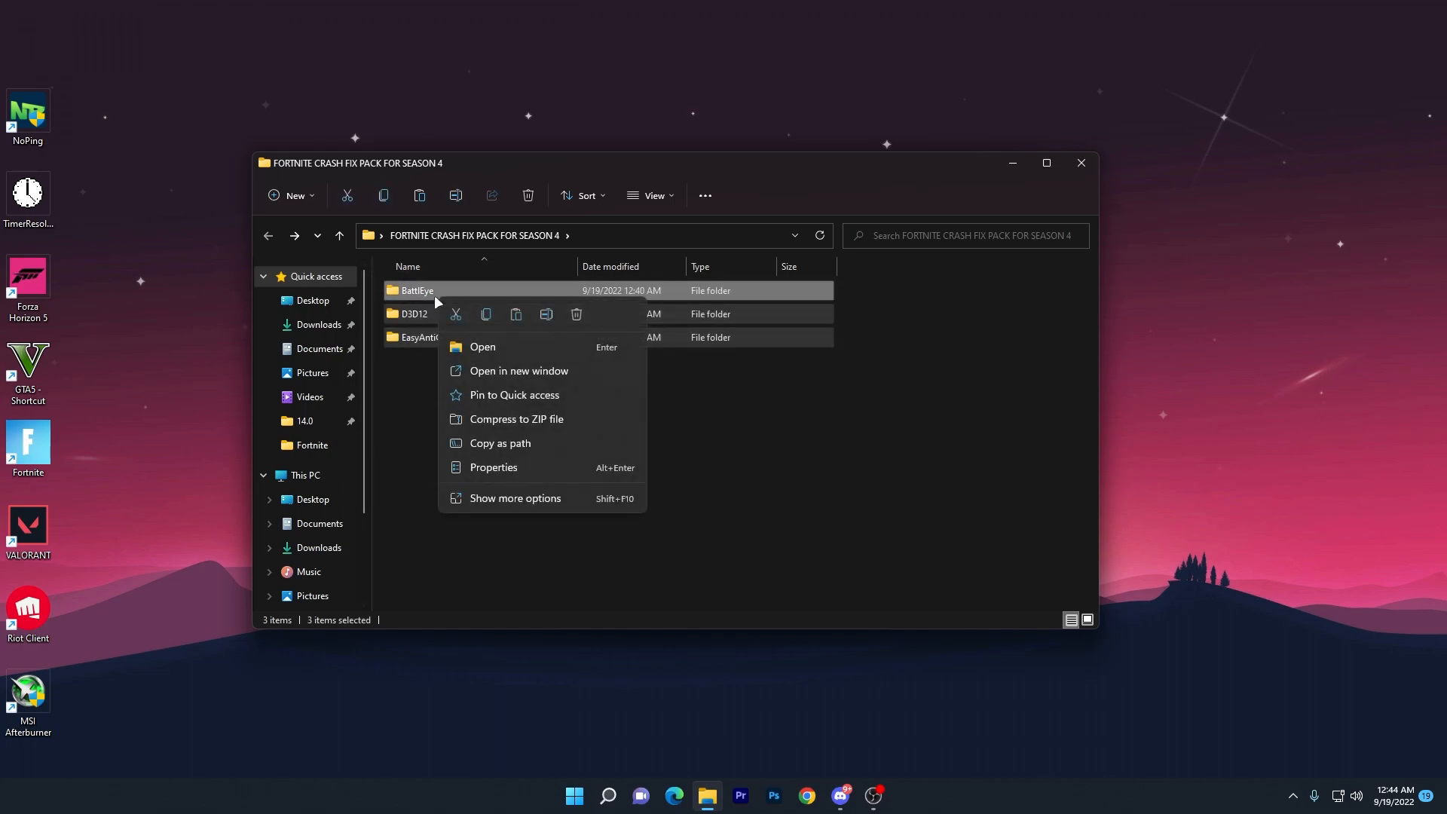
left_click(514, 498)
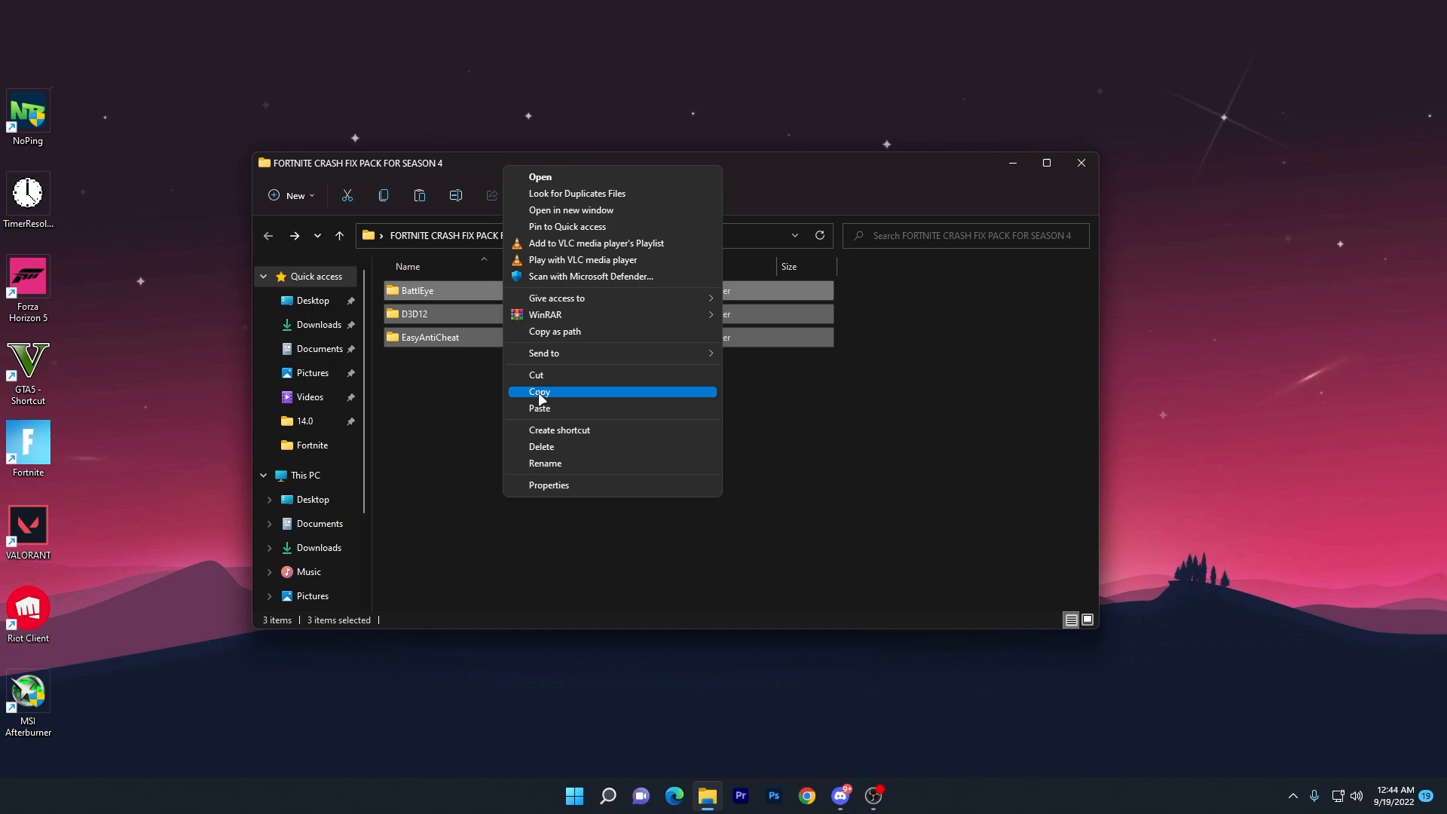
left_click(539, 391)
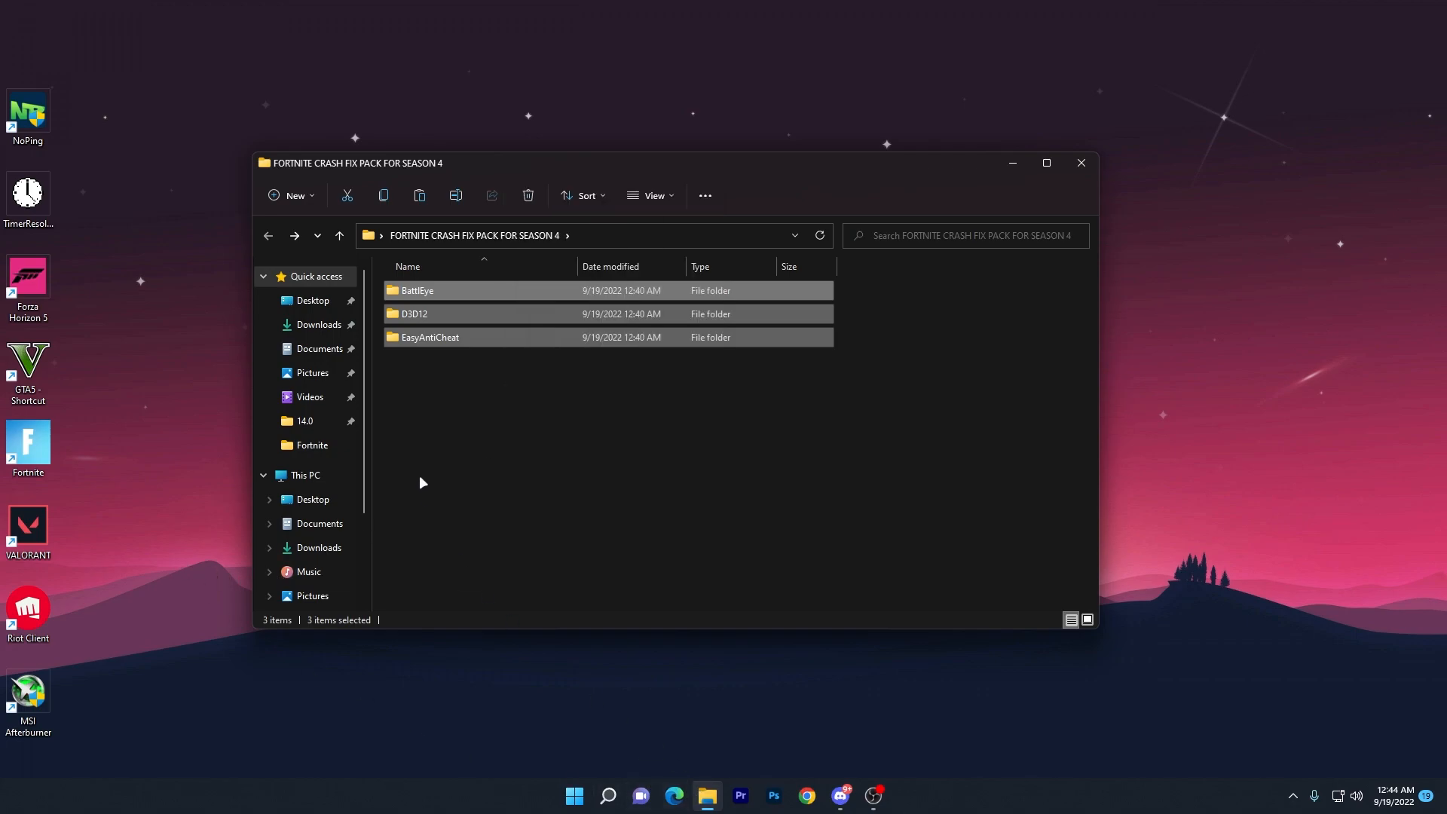
left_click(304, 474)
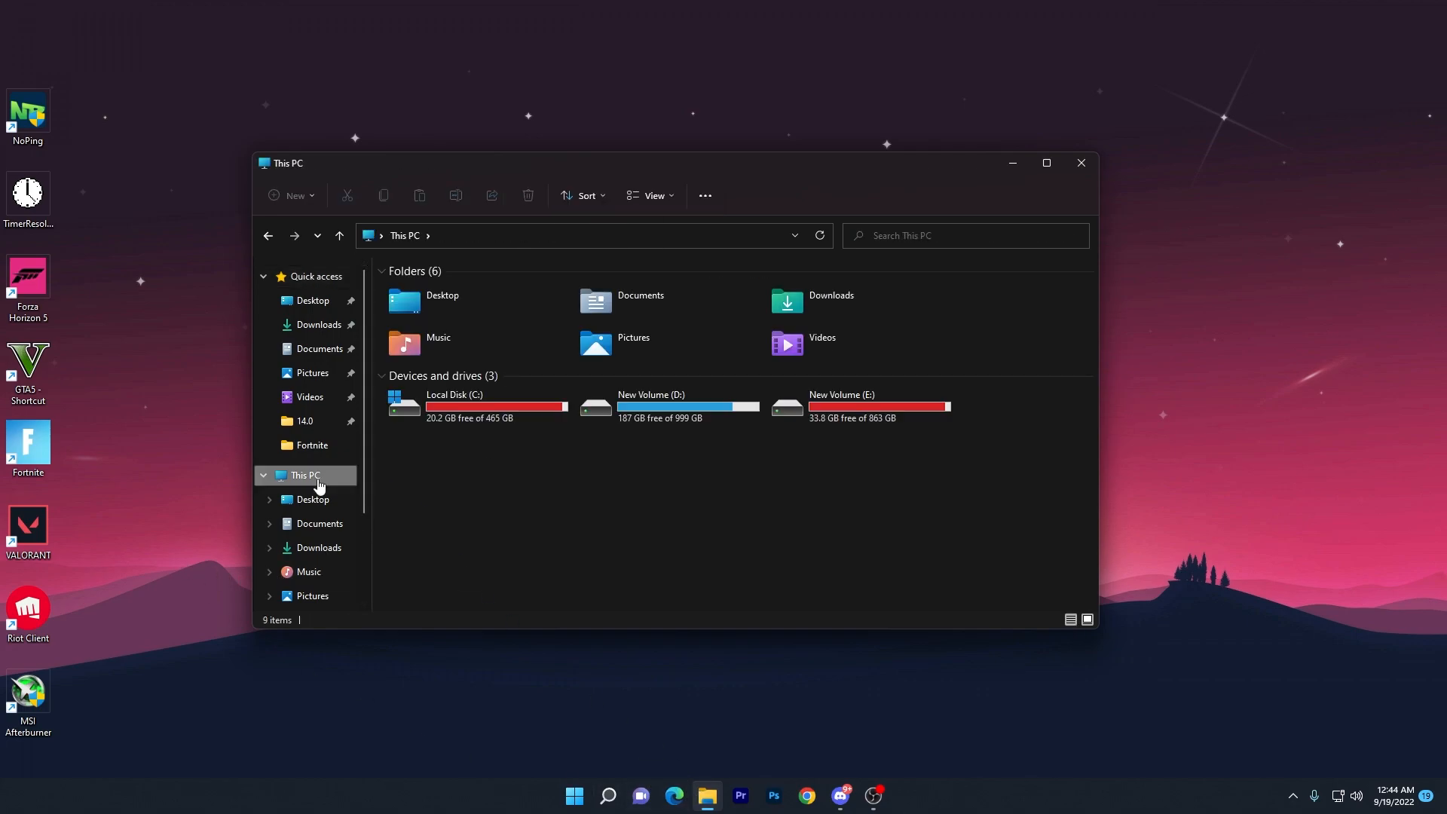
- Paste the three fix folders into Fortnite\FortniteGame\Binaries\Win64 under Program Files, then close Explorer
double_click(453, 406)
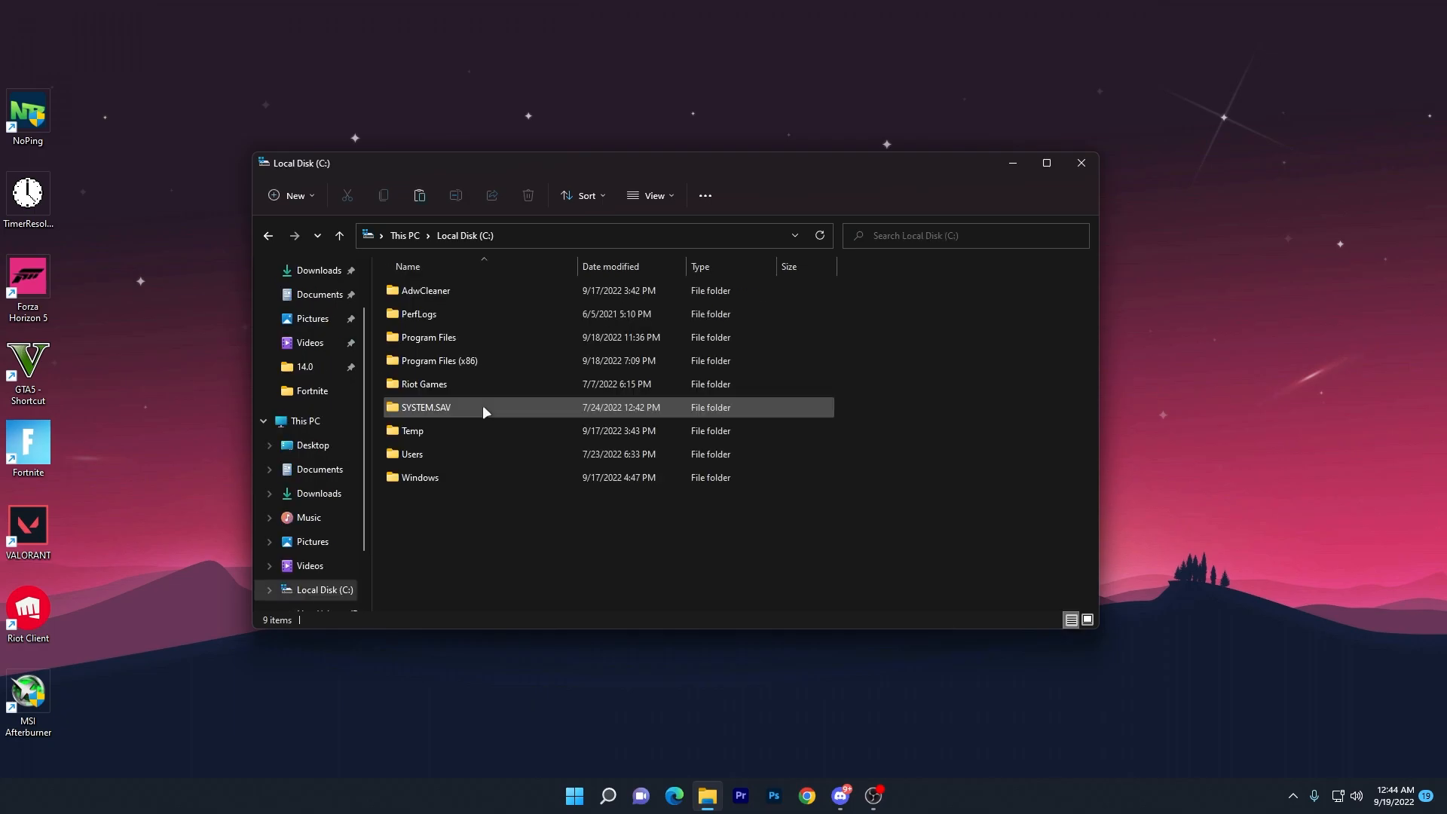
double_click(428, 337)
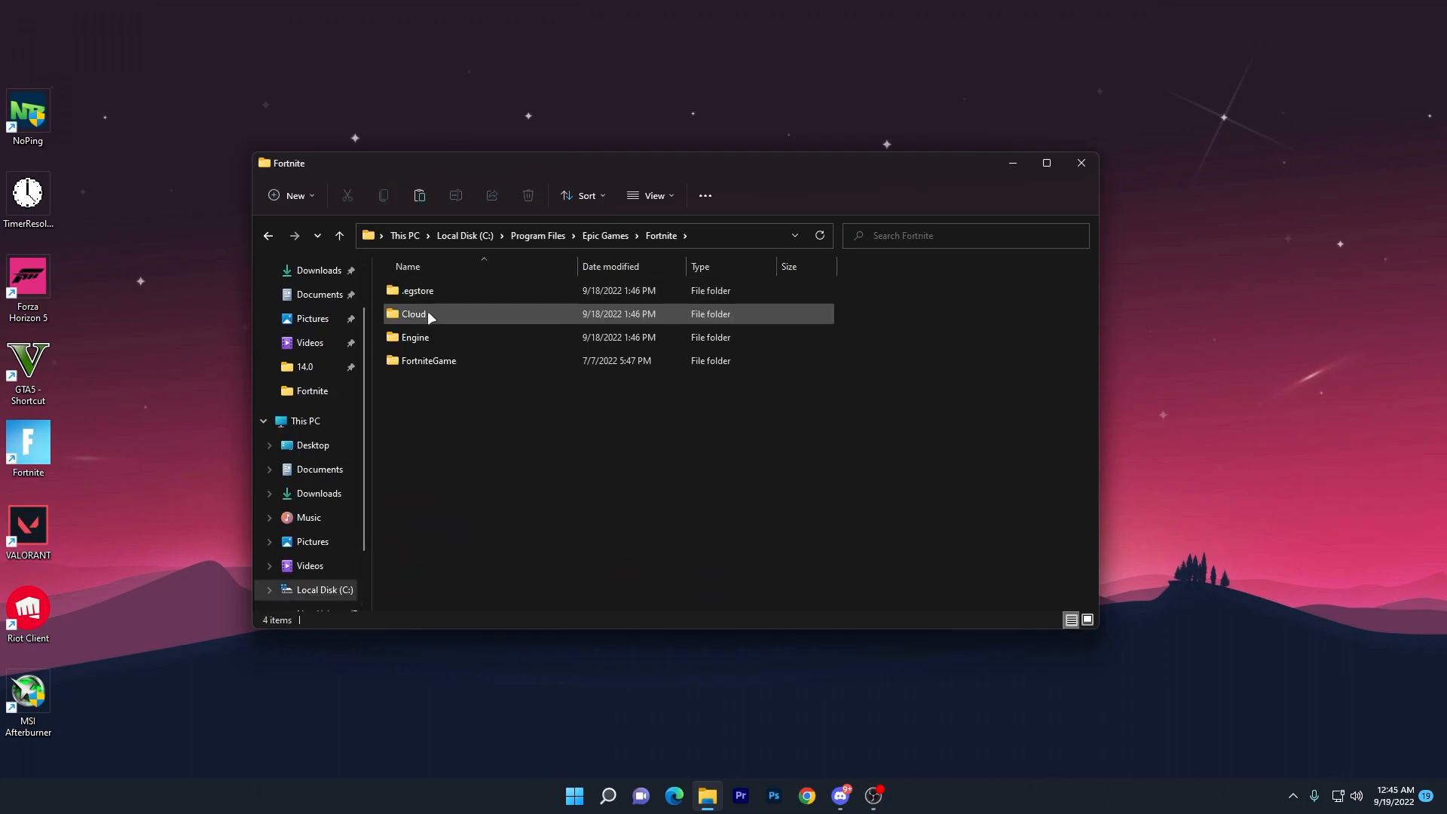
double_click(427, 360)
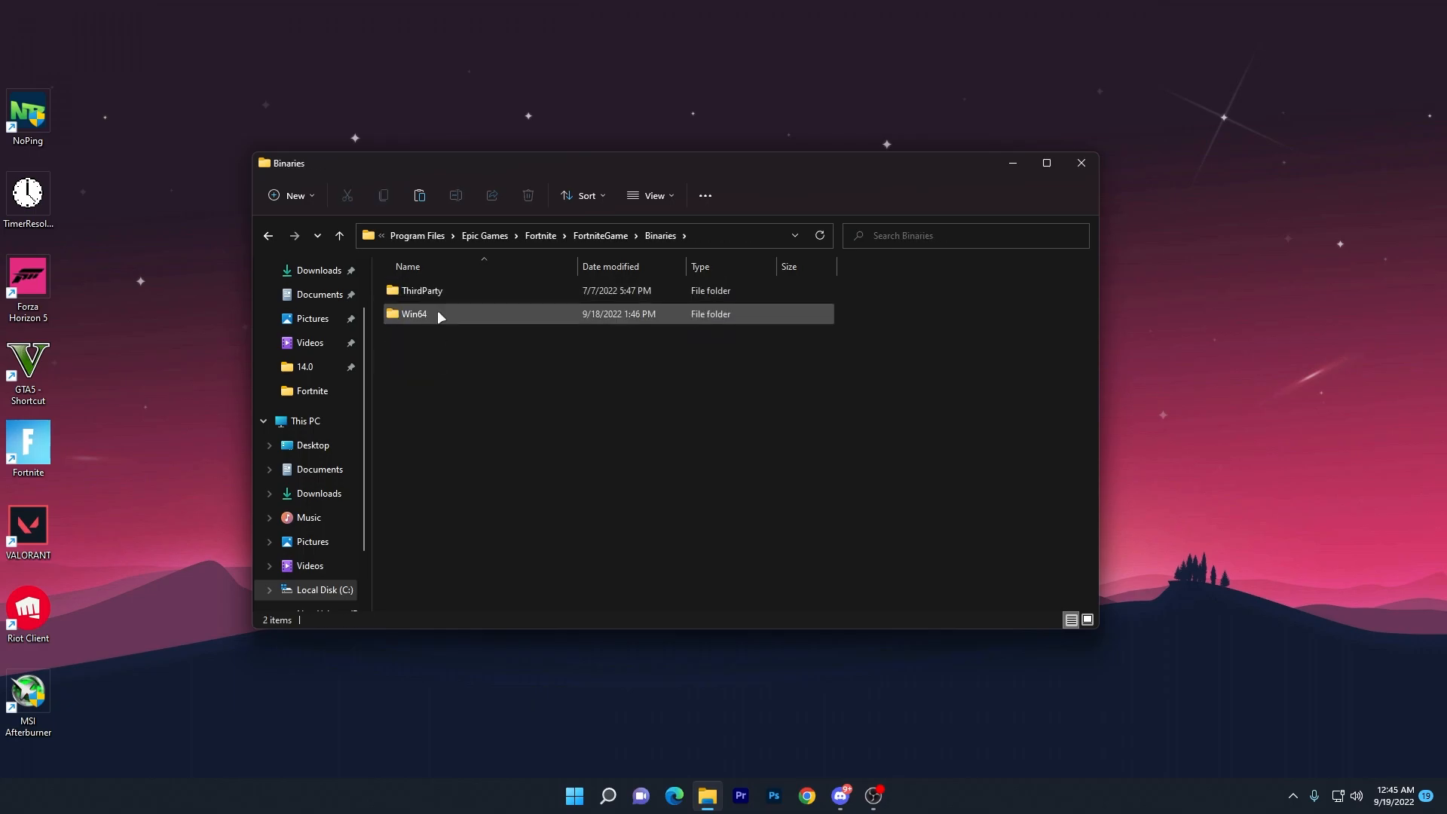
double_click(414, 314)
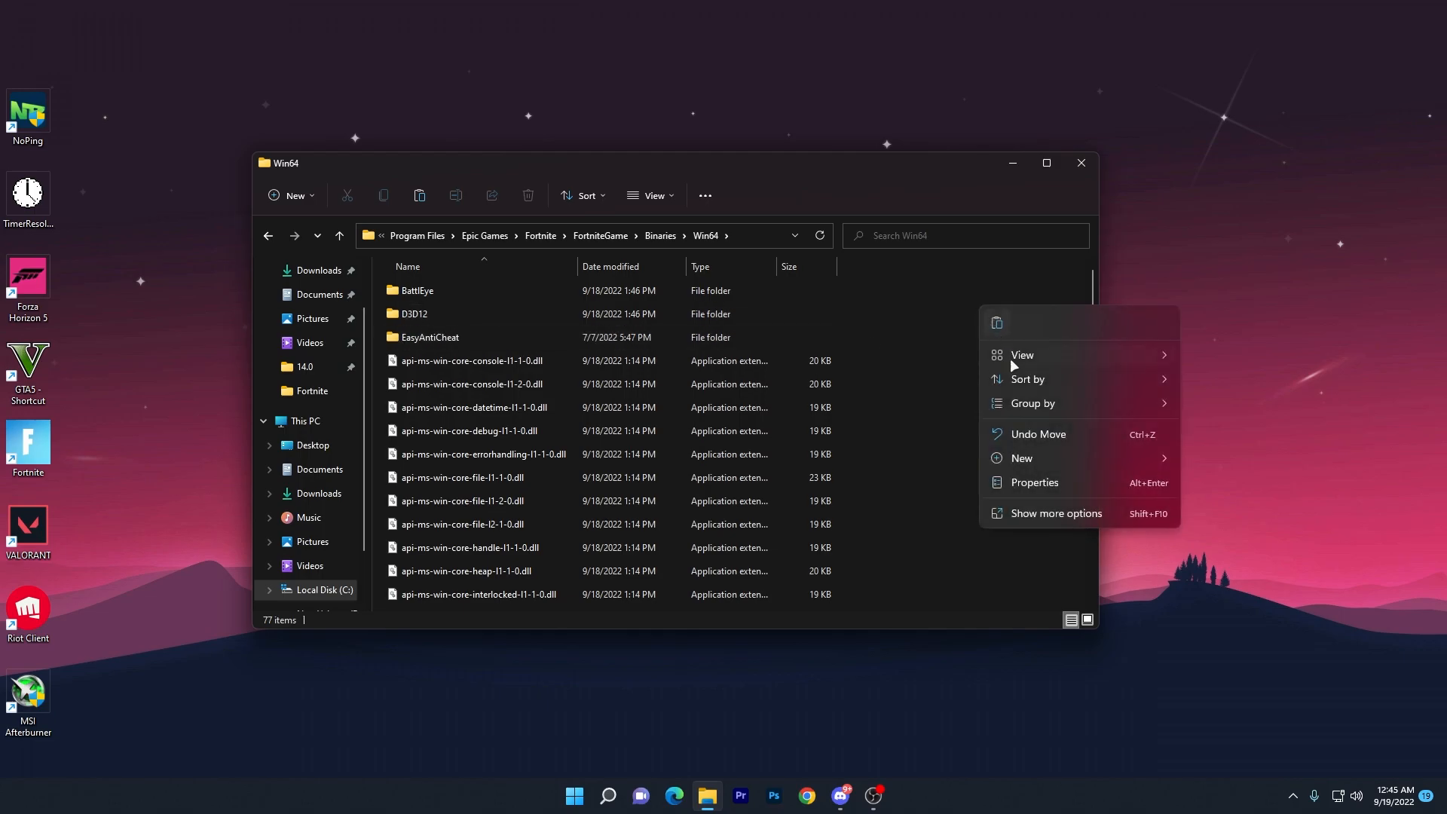
left_click(799, 260)
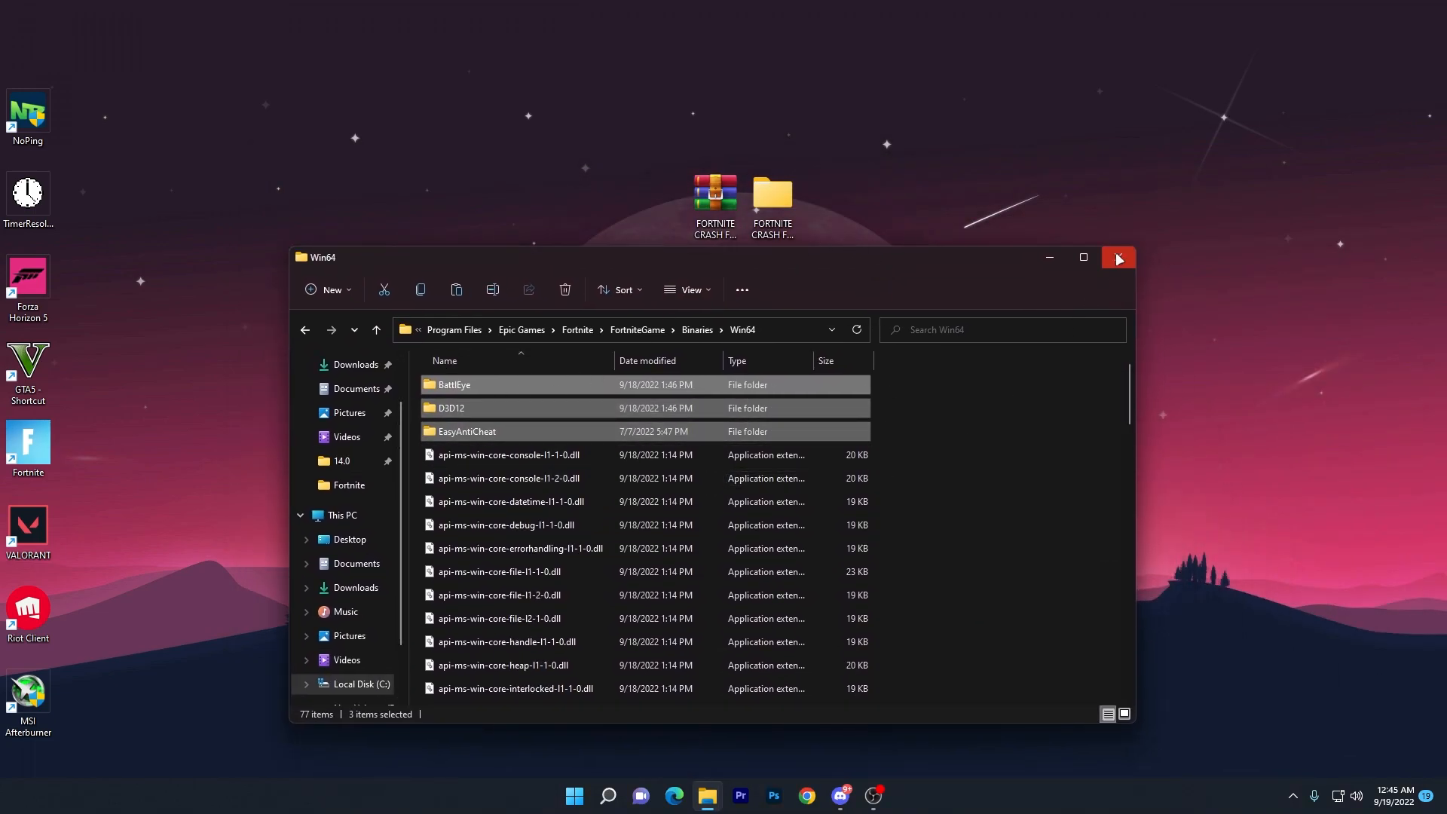
left_click(1117, 257)
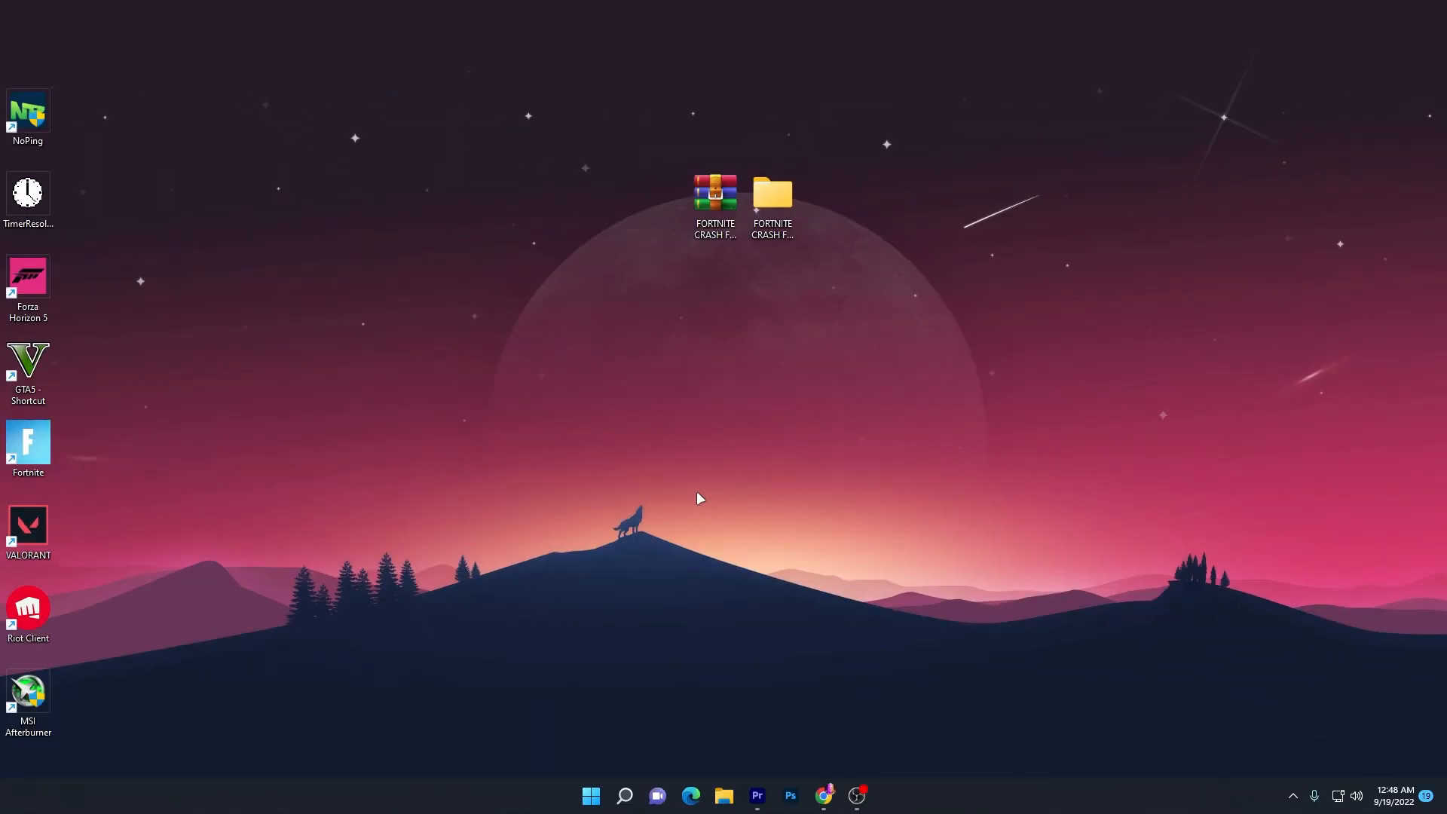
- Open the Epic Games Launcher from the hidden system tray icons
left_click(1292, 795)
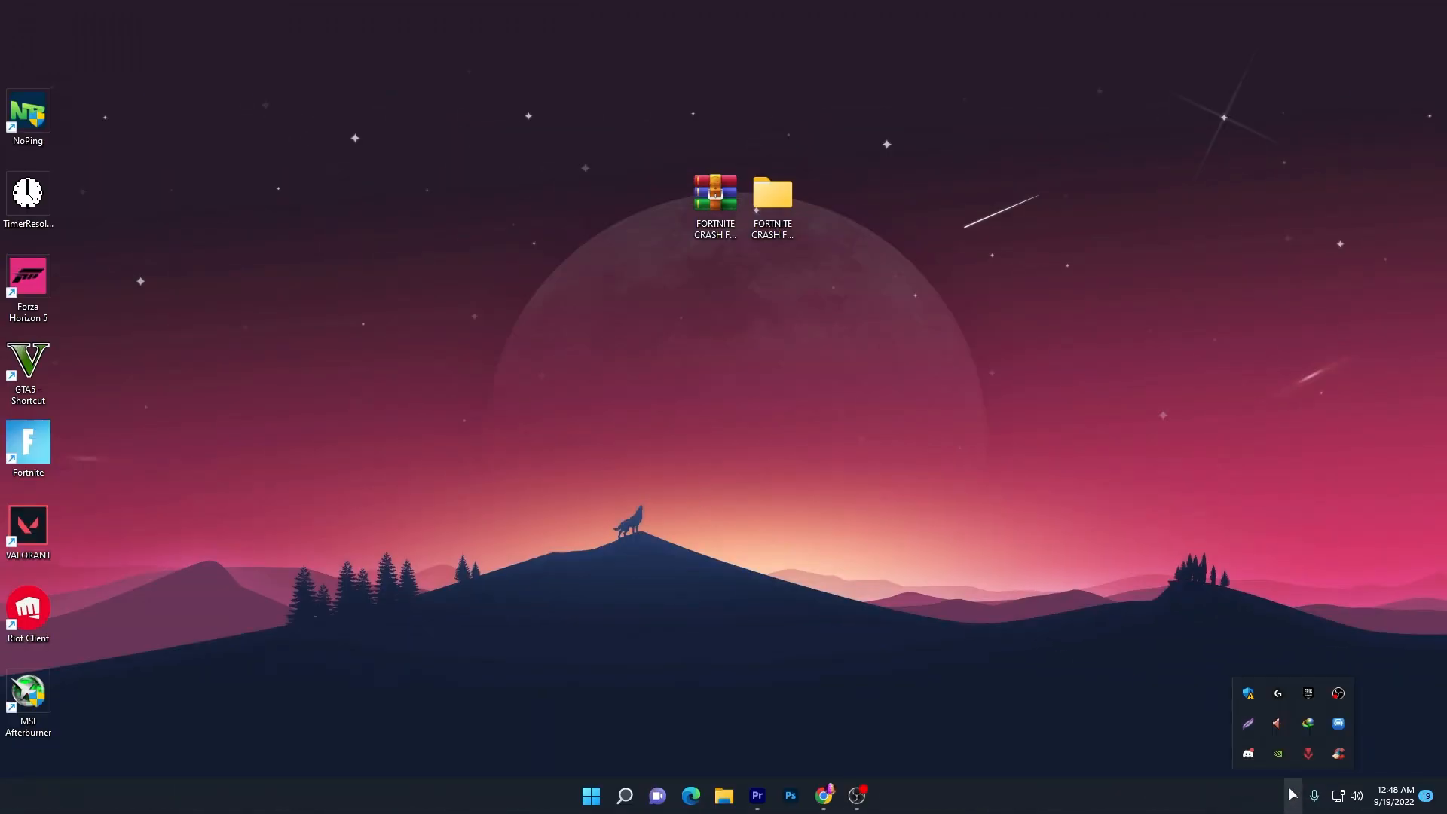
left_click(1307, 694)
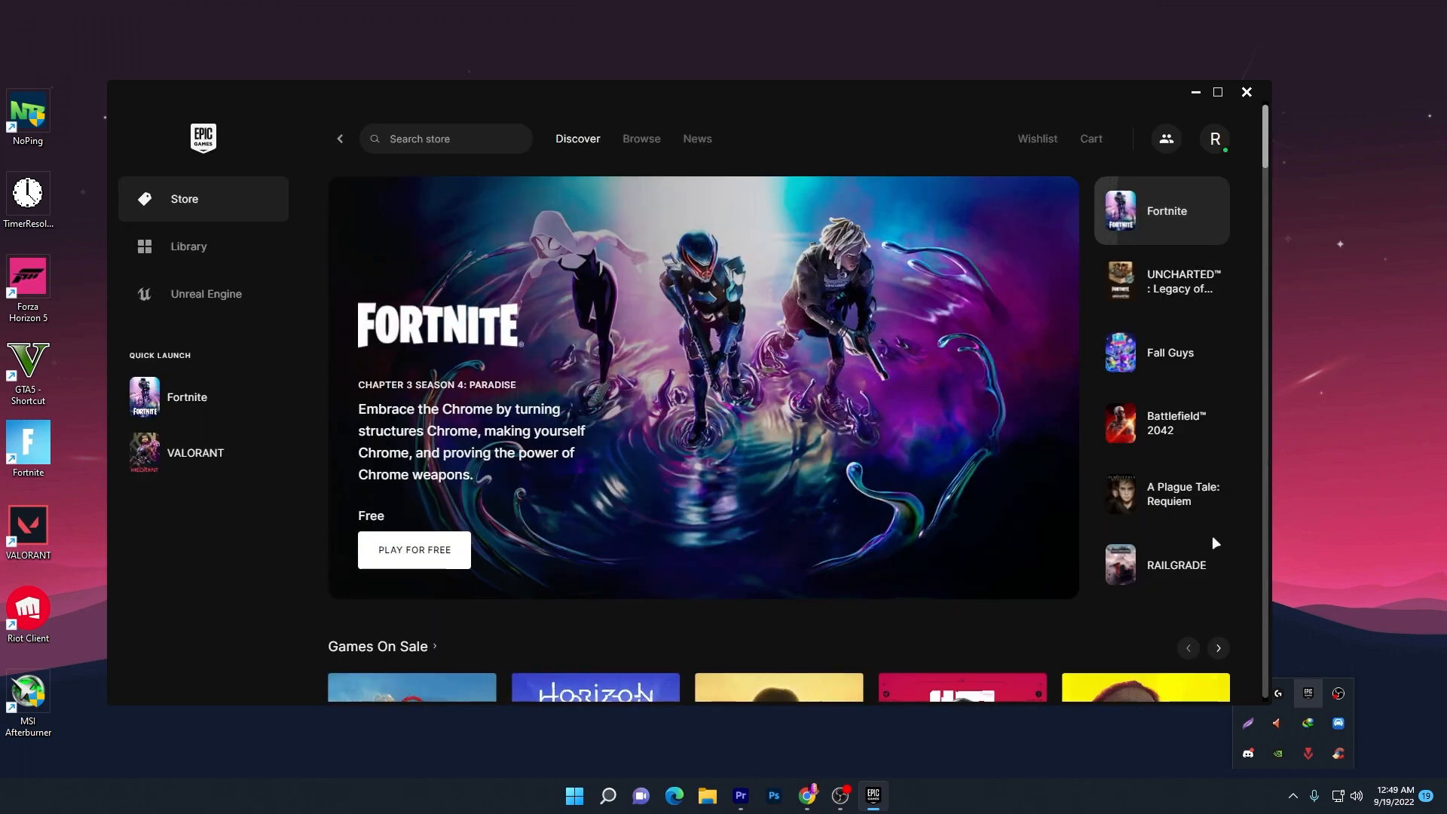
- Enable Fortnite's Additional Command Line Arguments in launcher settings and enter -d3d11
left_click(1214, 138)
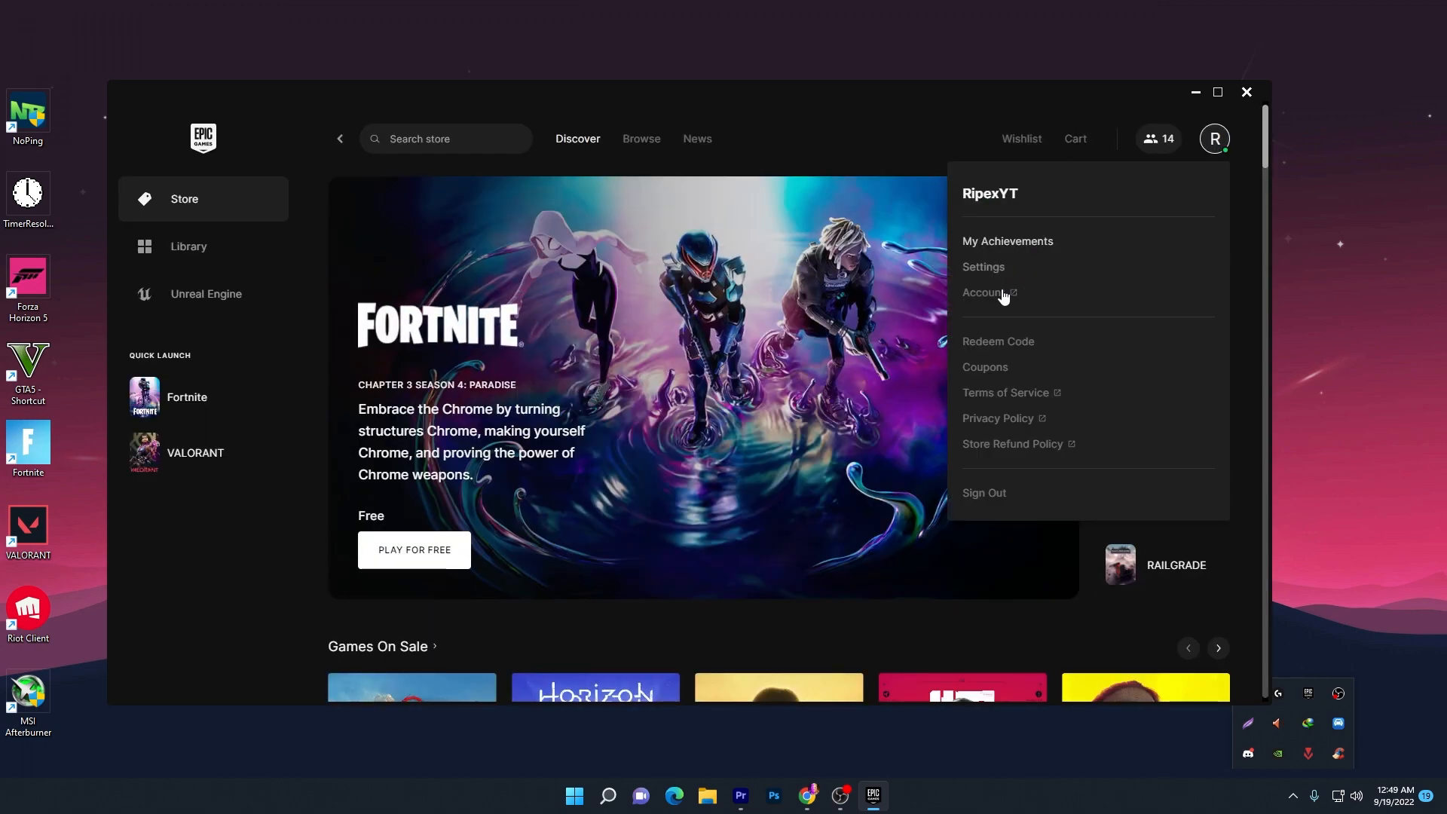
left_click(983, 266)
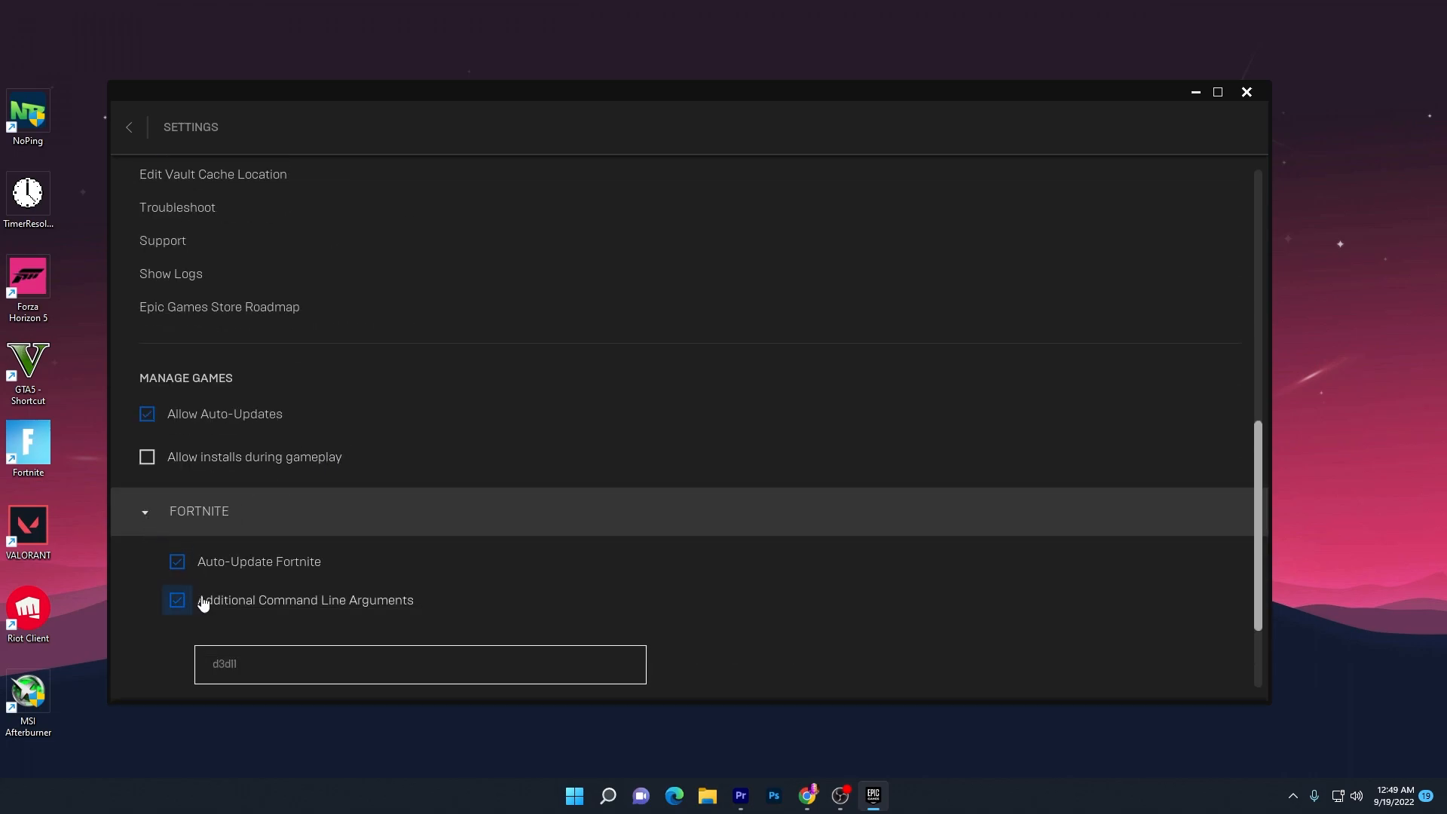
left_click(177, 600)
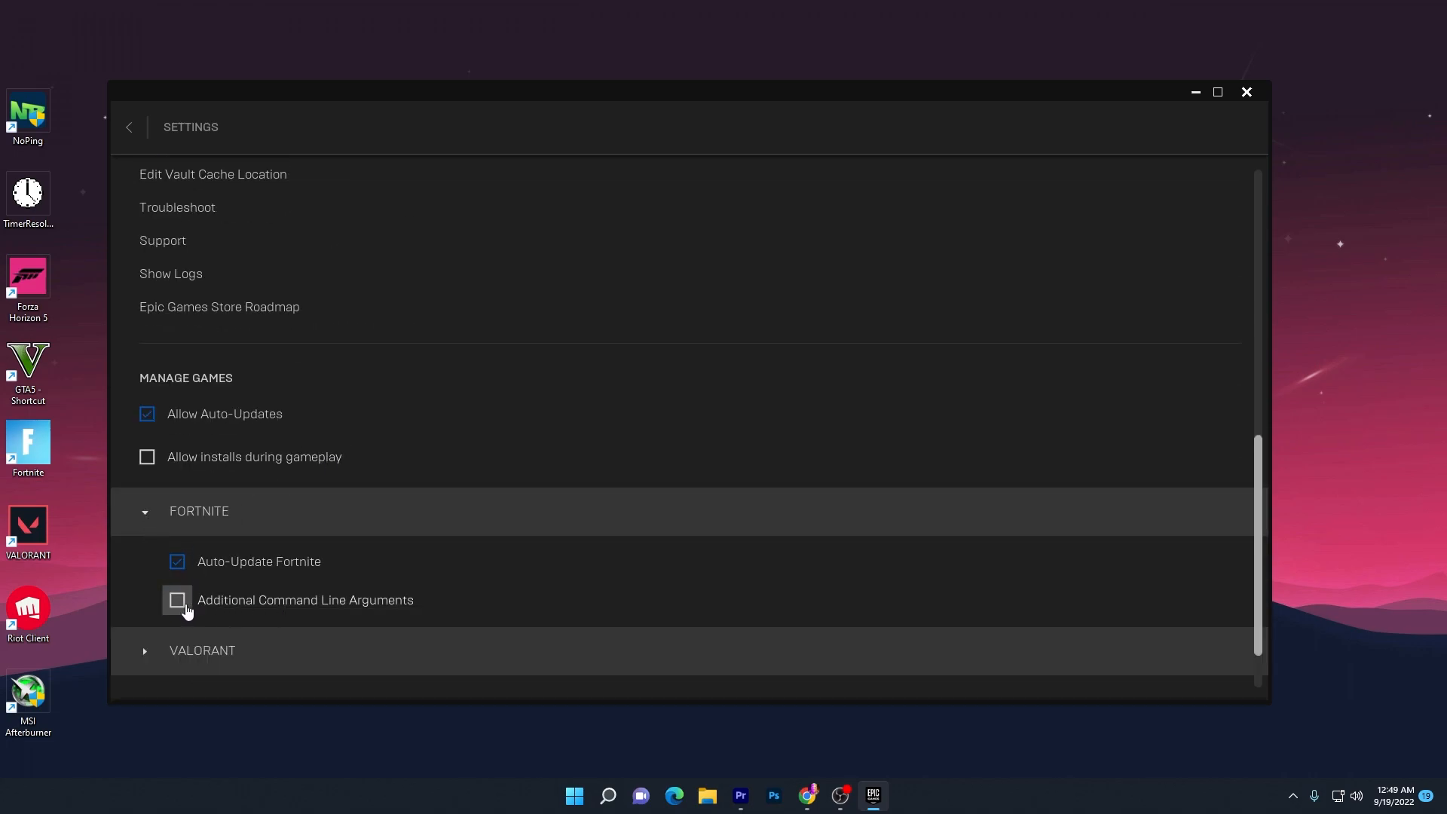
left_click(178, 600)
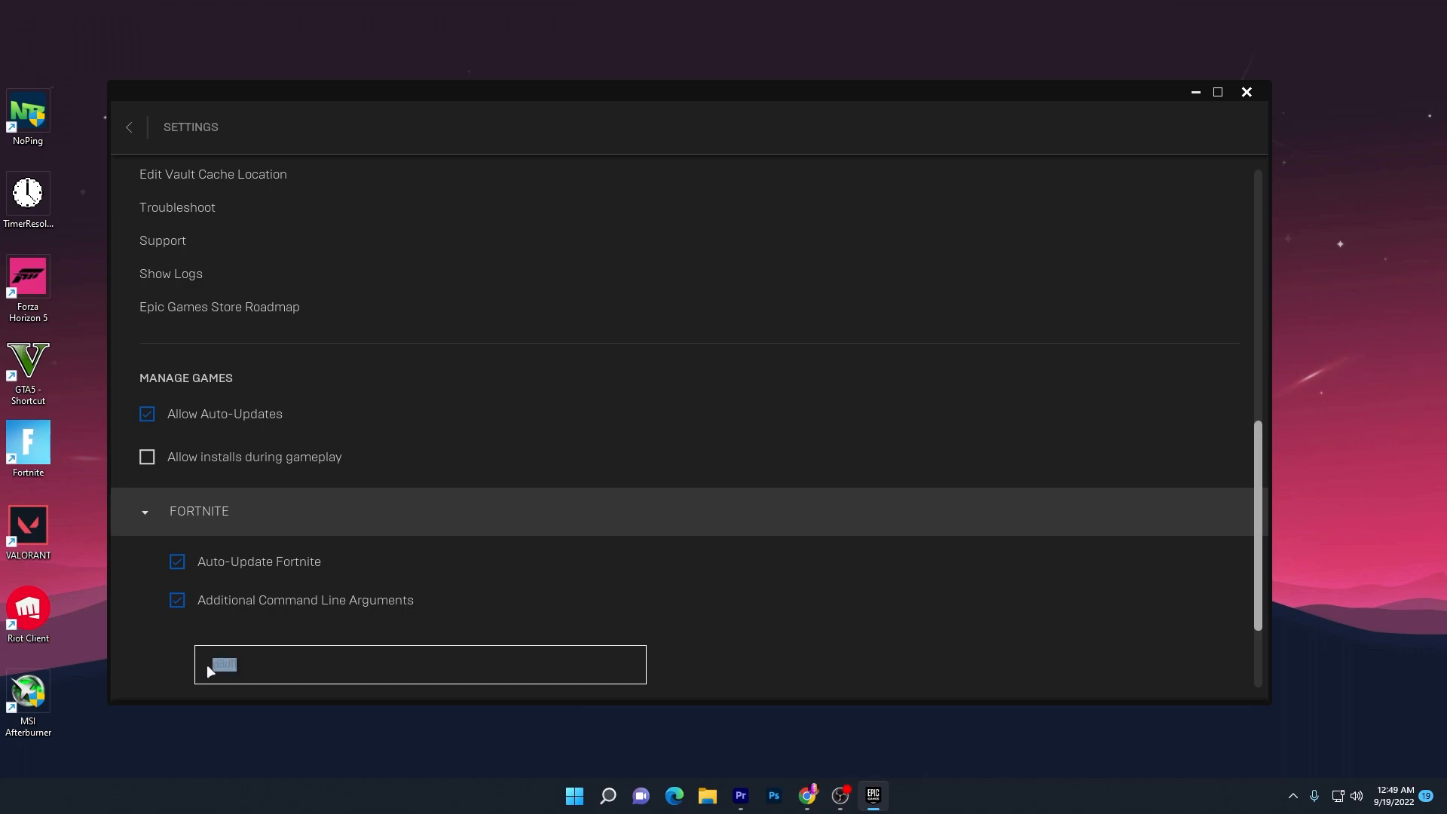
type("-d3dll")
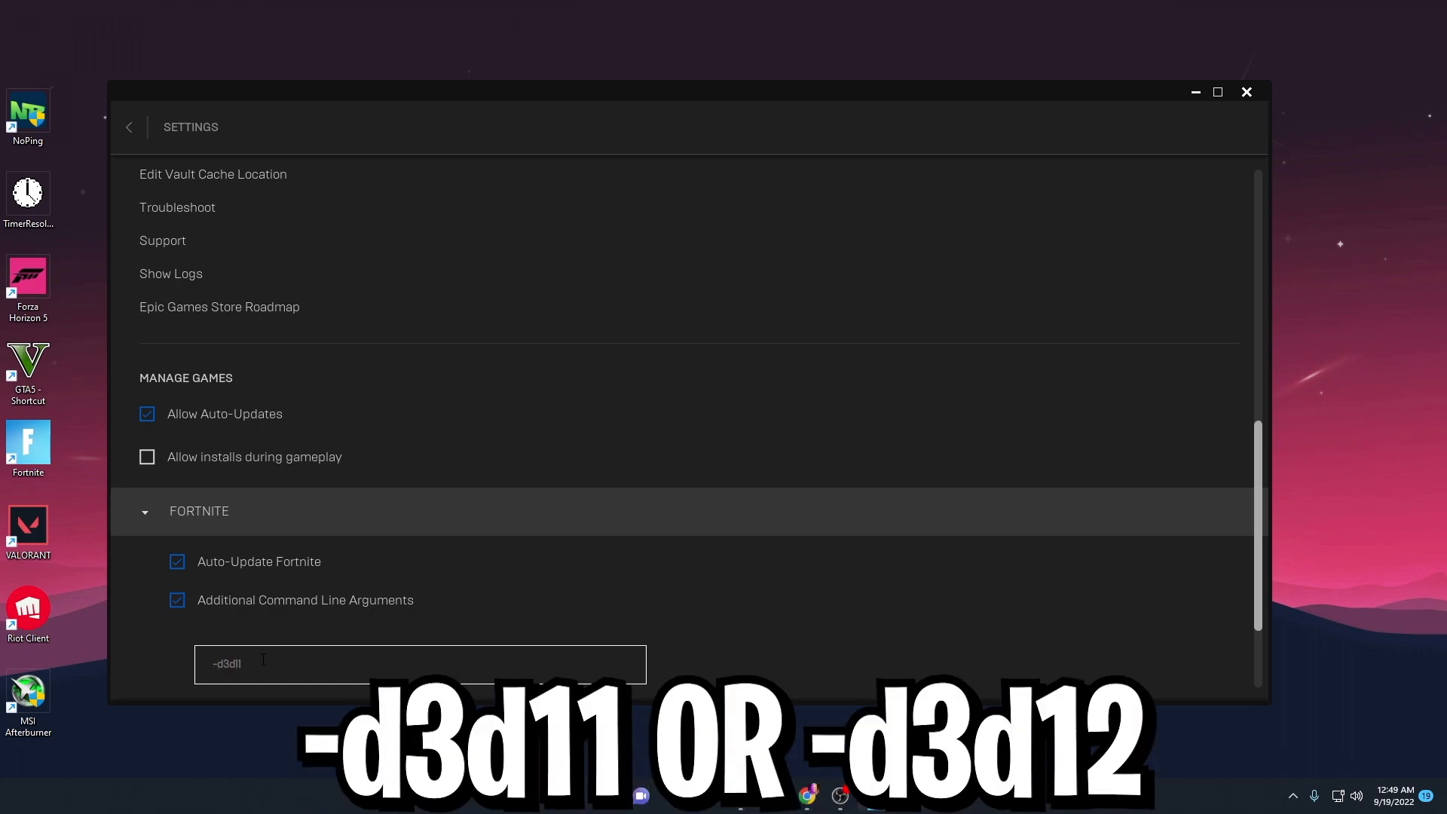
mouse_move(234, 674)
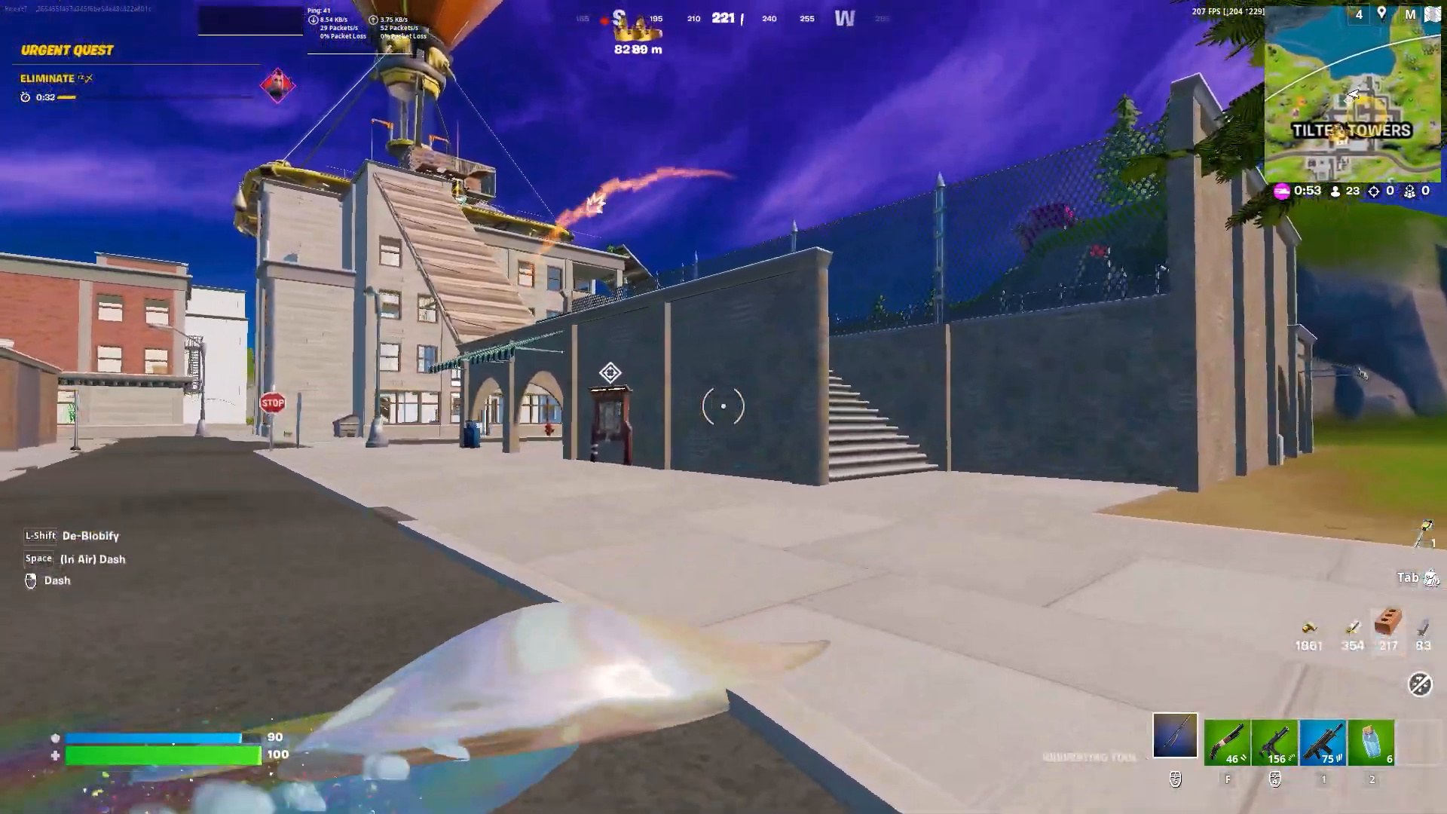
mouse_move(724, 407)
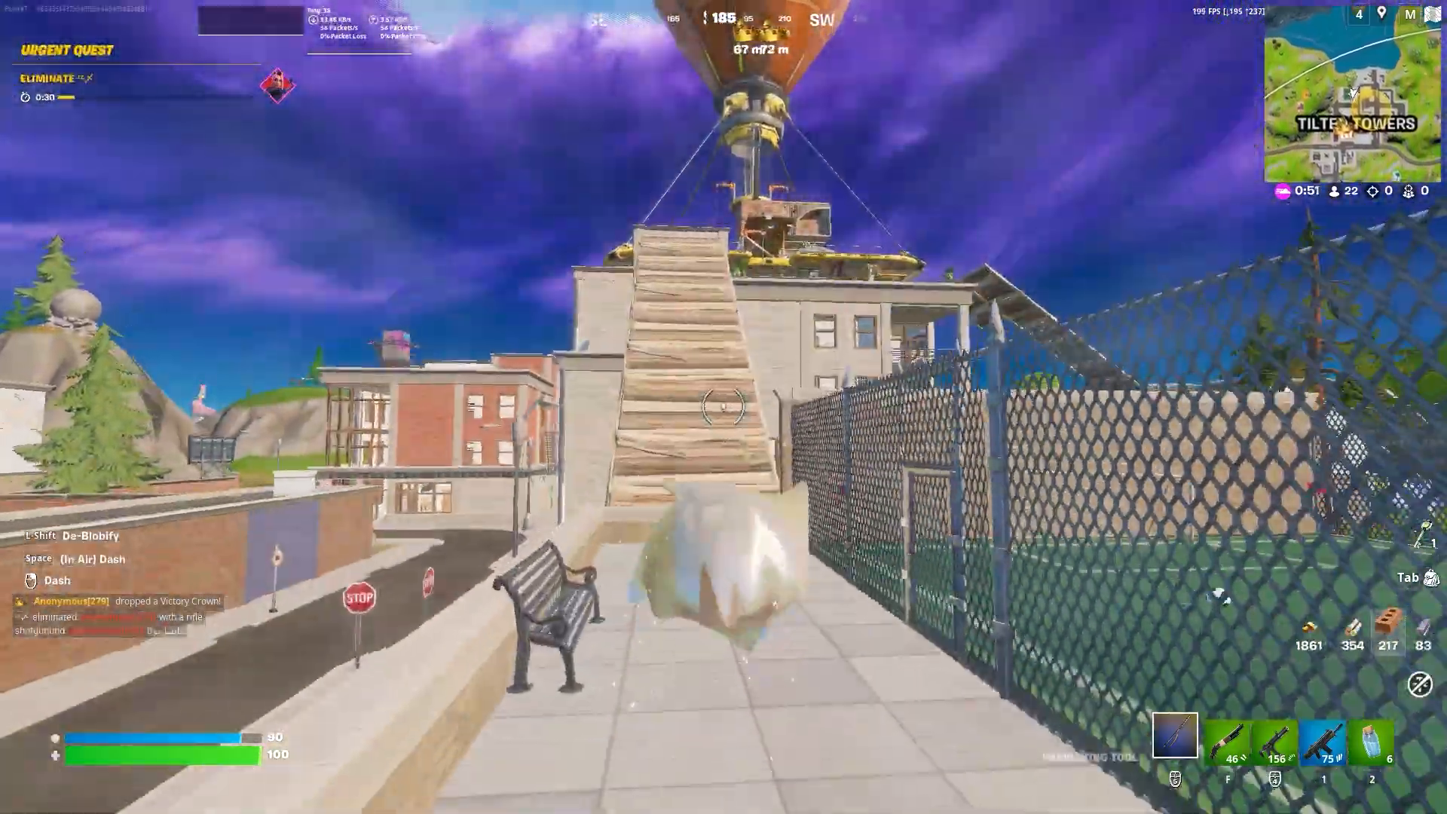